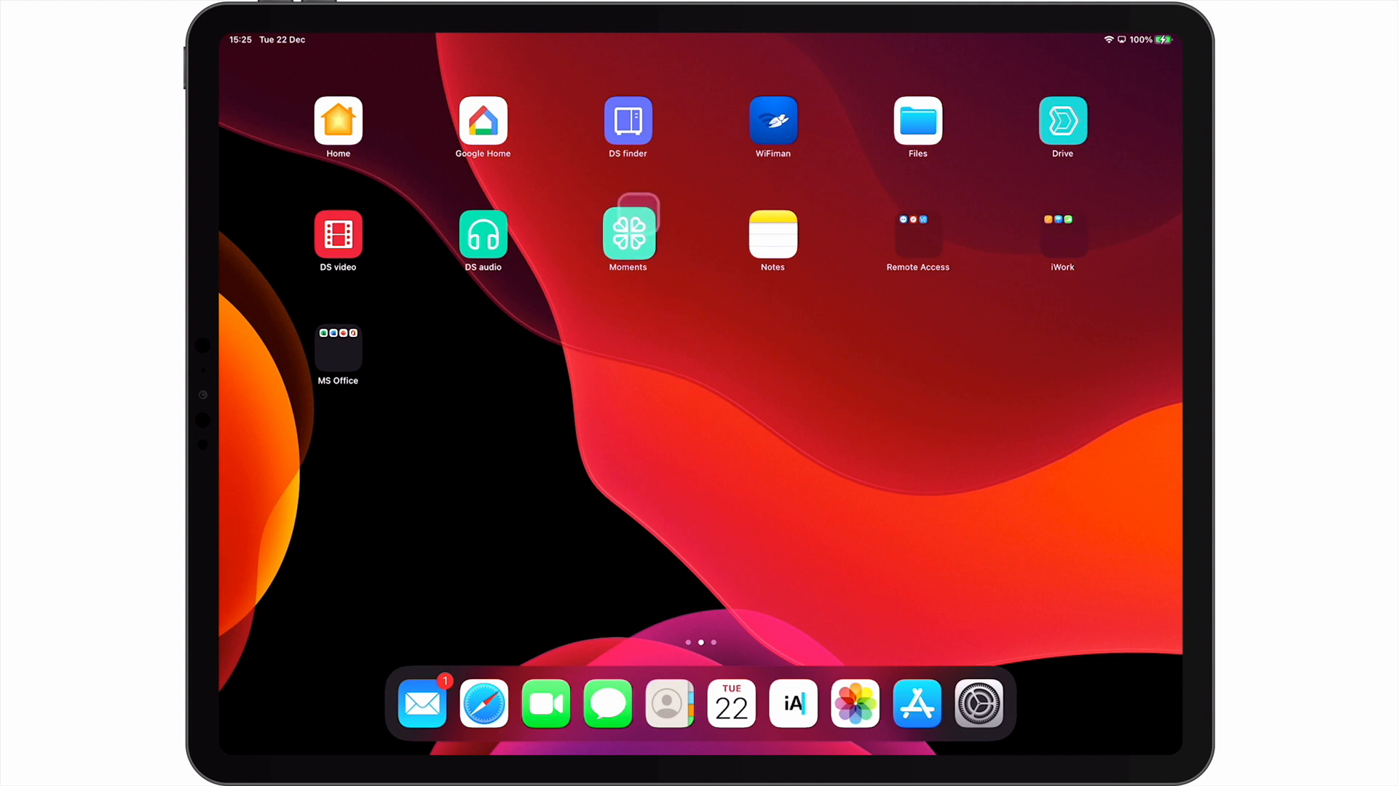
Launch DS finder, accept the data collection notice and start setting up a new NAS.
{"action": "left_click", "coordinate": [627, 121]}
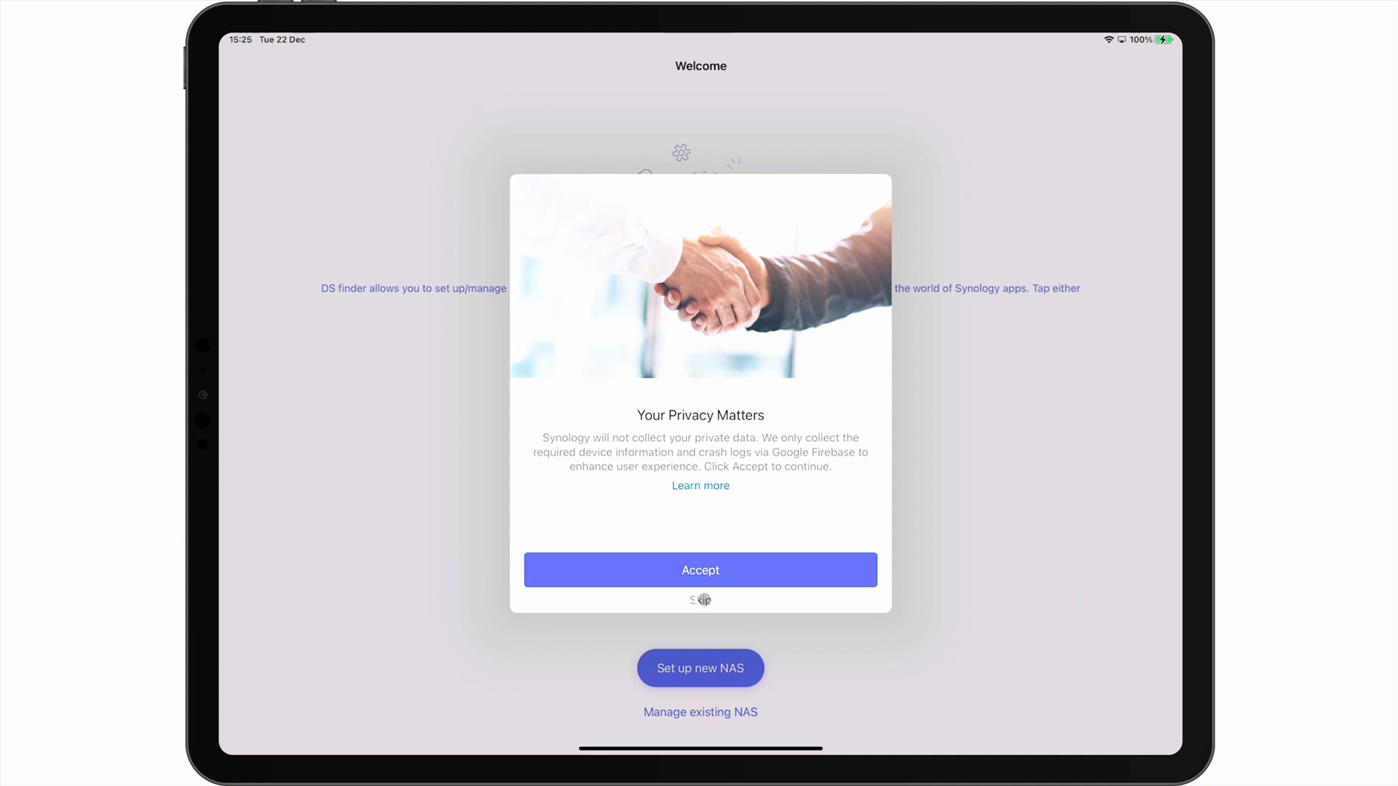
{"action": "left_click", "coordinate": [700, 570]}
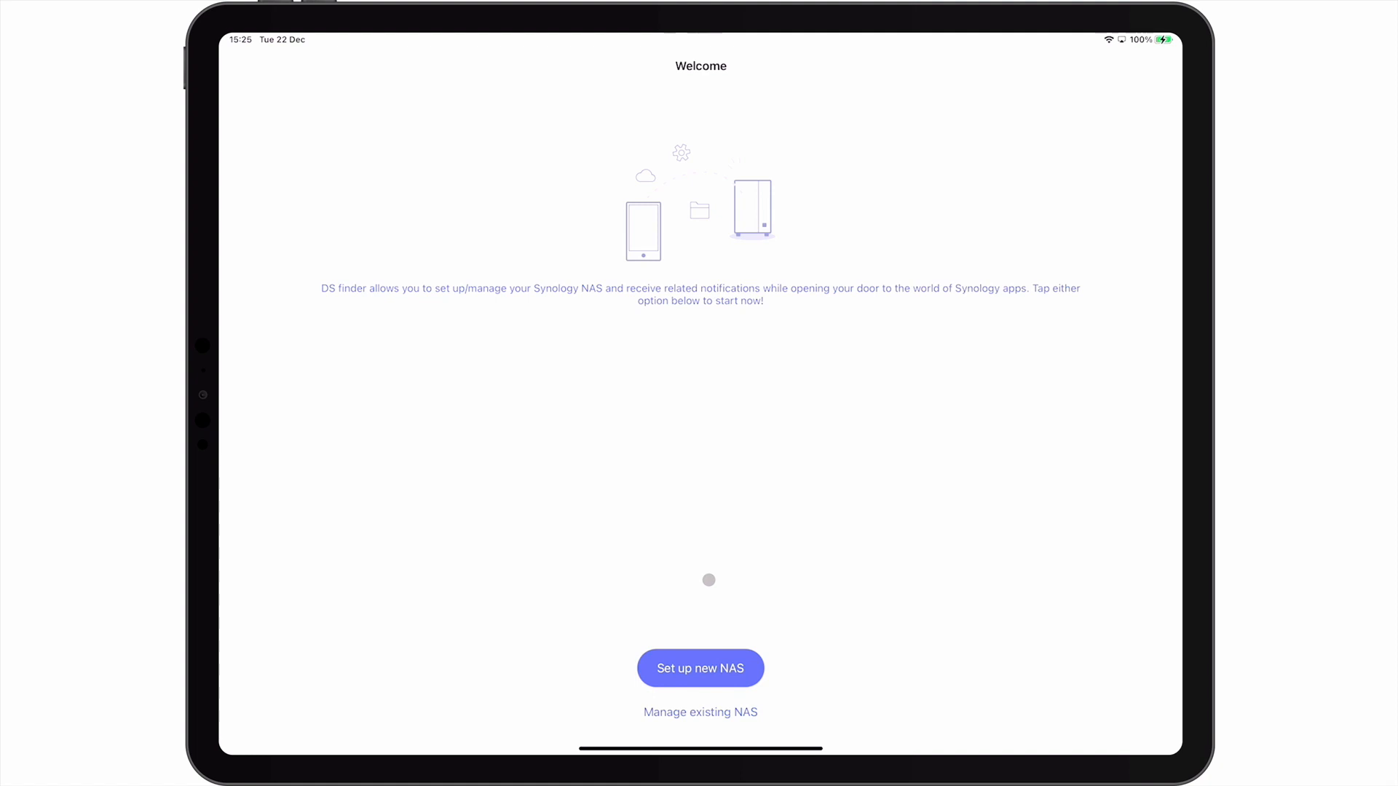
{"action": "left_click", "coordinate": [700, 668]}
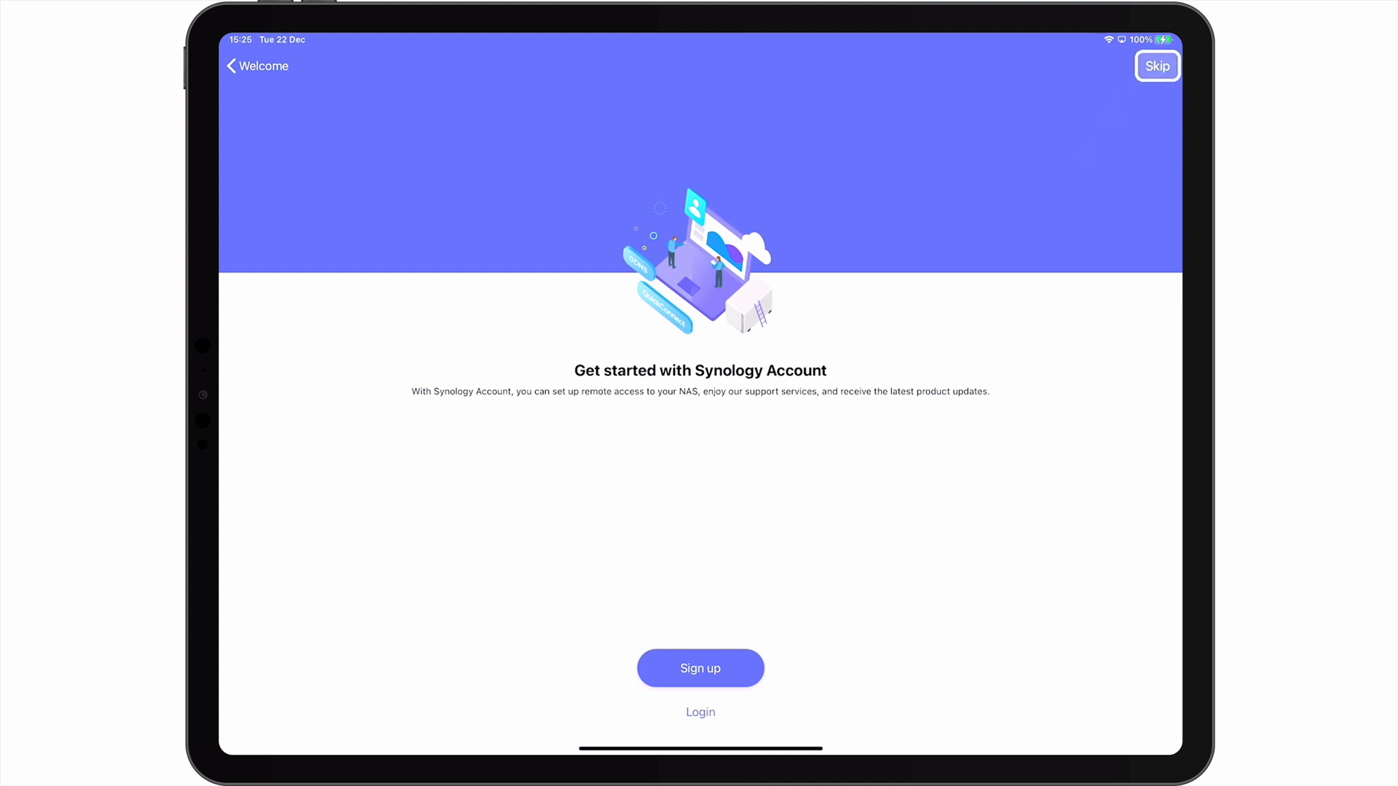
Skip the Synology Account and drive-insertion steps, then search the network to find the uninstalled DS620slim.
{"action": "left_click", "coordinate": [1157, 65]}
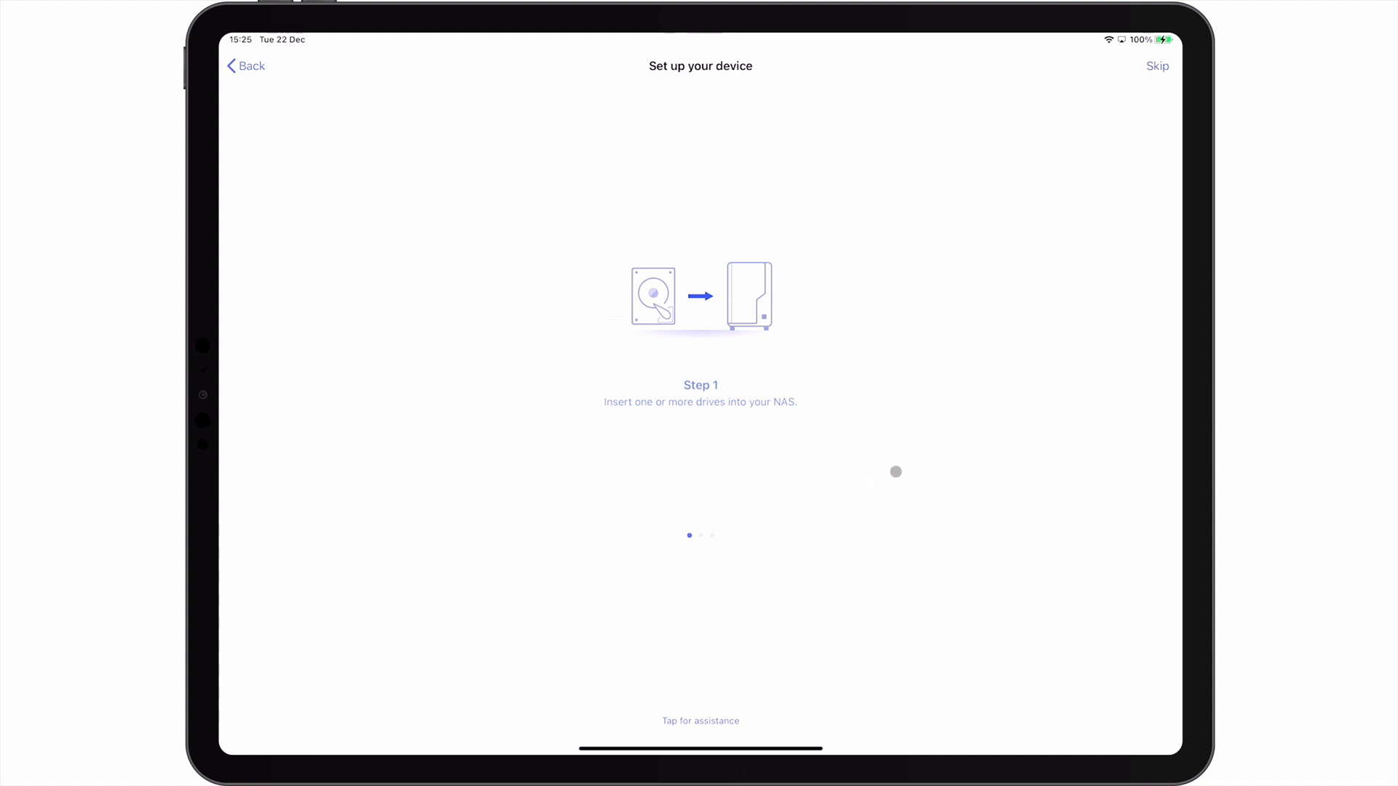
{"action": "left_click", "coordinate": [1157, 65]}
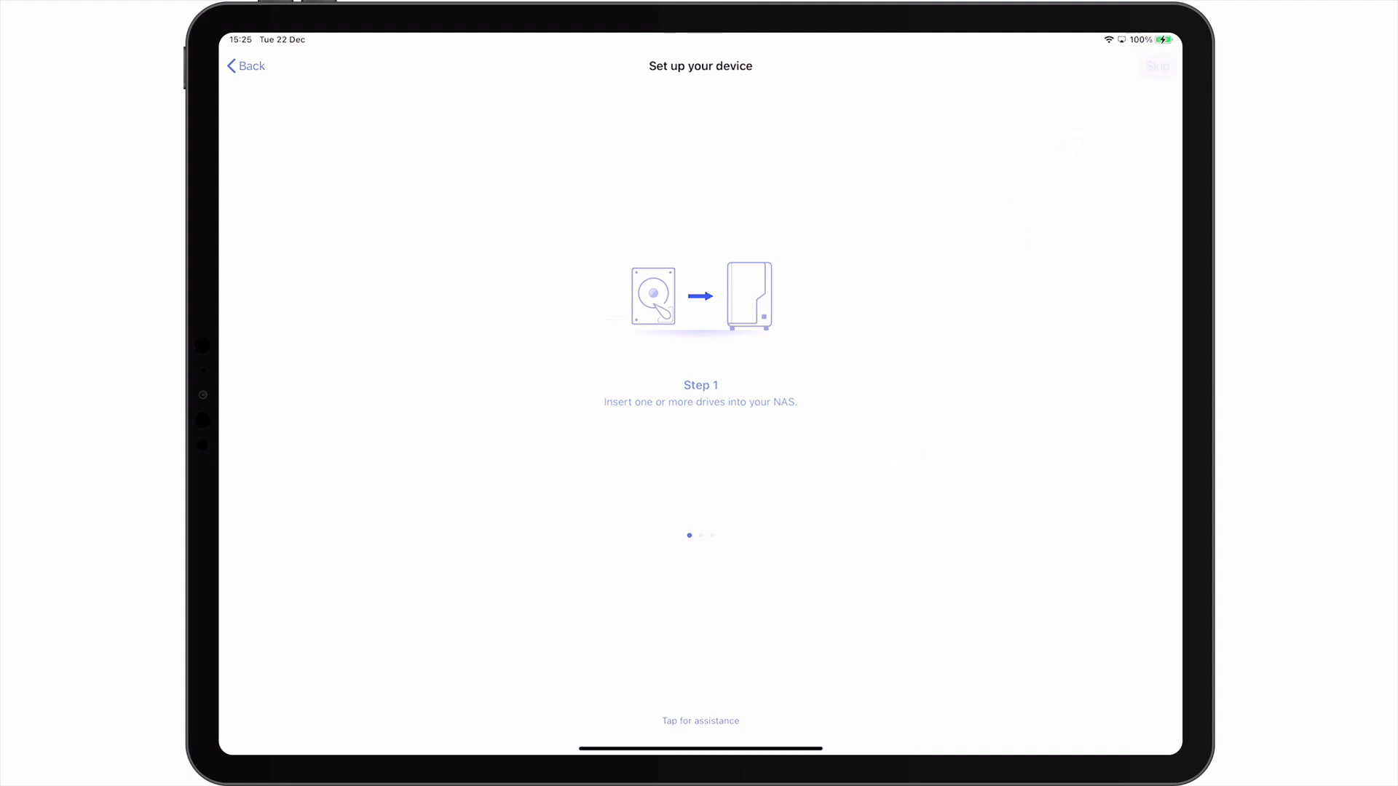
{"action": "left_click", "coordinate": [1157, 65]}
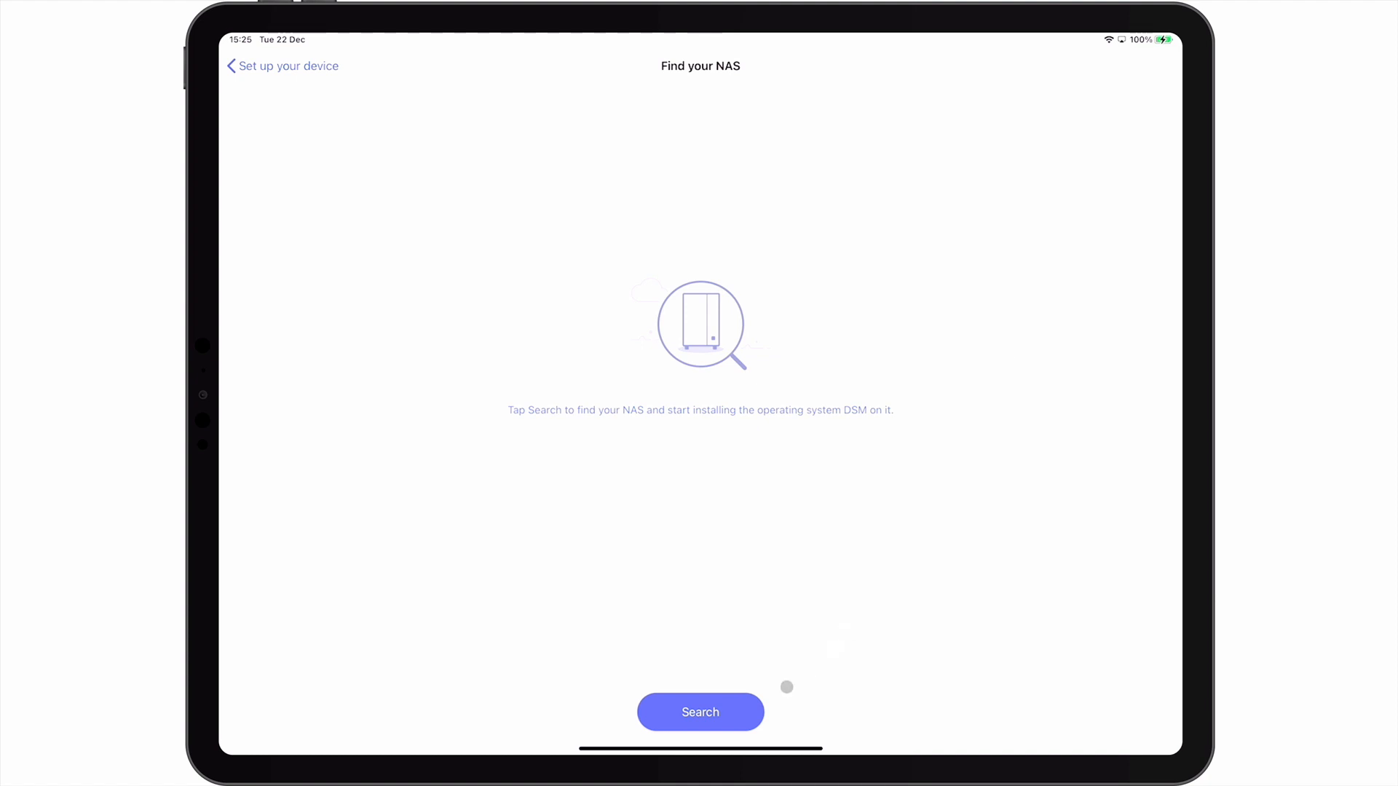
{"action": "left_click", "coordinate": [700, 712]}
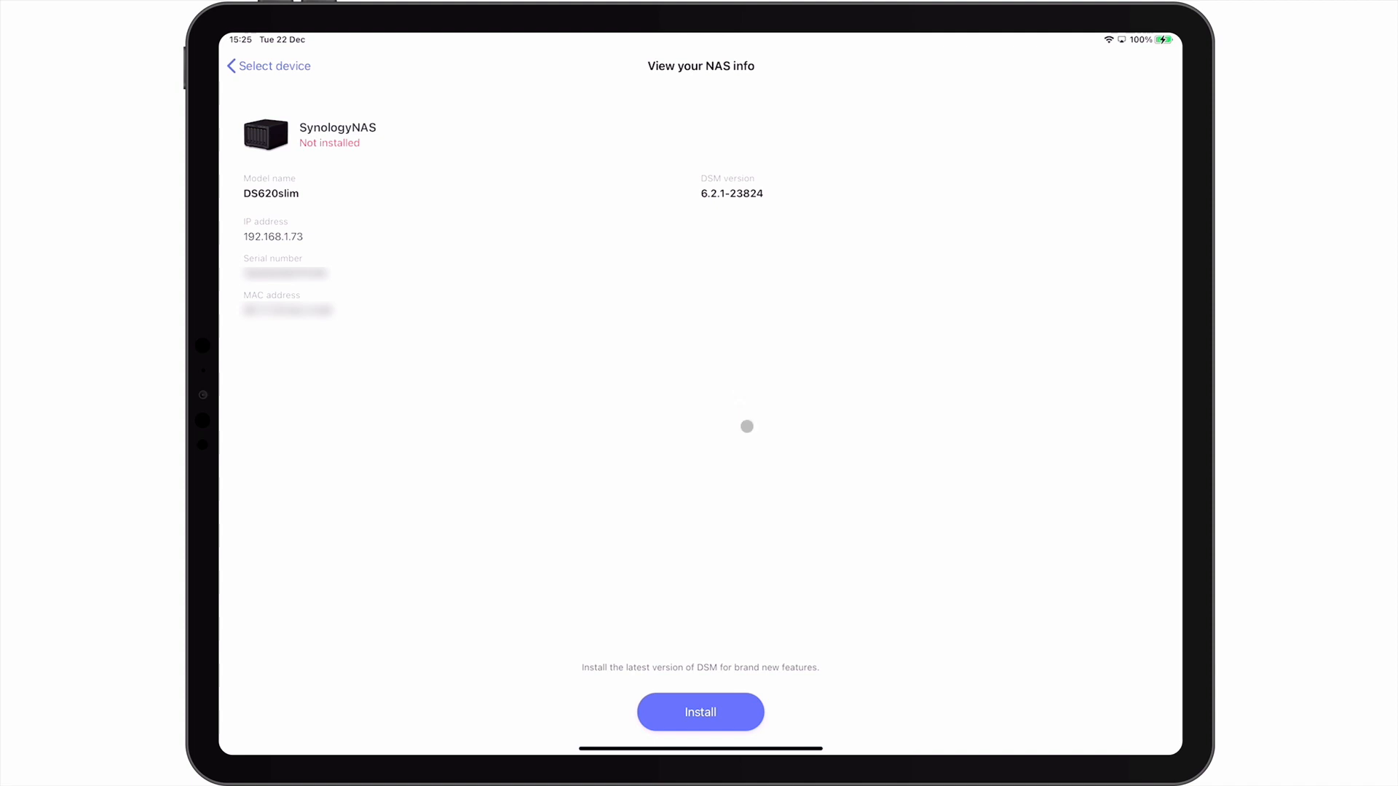
Begin DSM installation on the DS620slim, confirming automatic SHR deployment, disk formatting and the terms of service.
{"action": "left_click", "coordinate": [701, 712]}
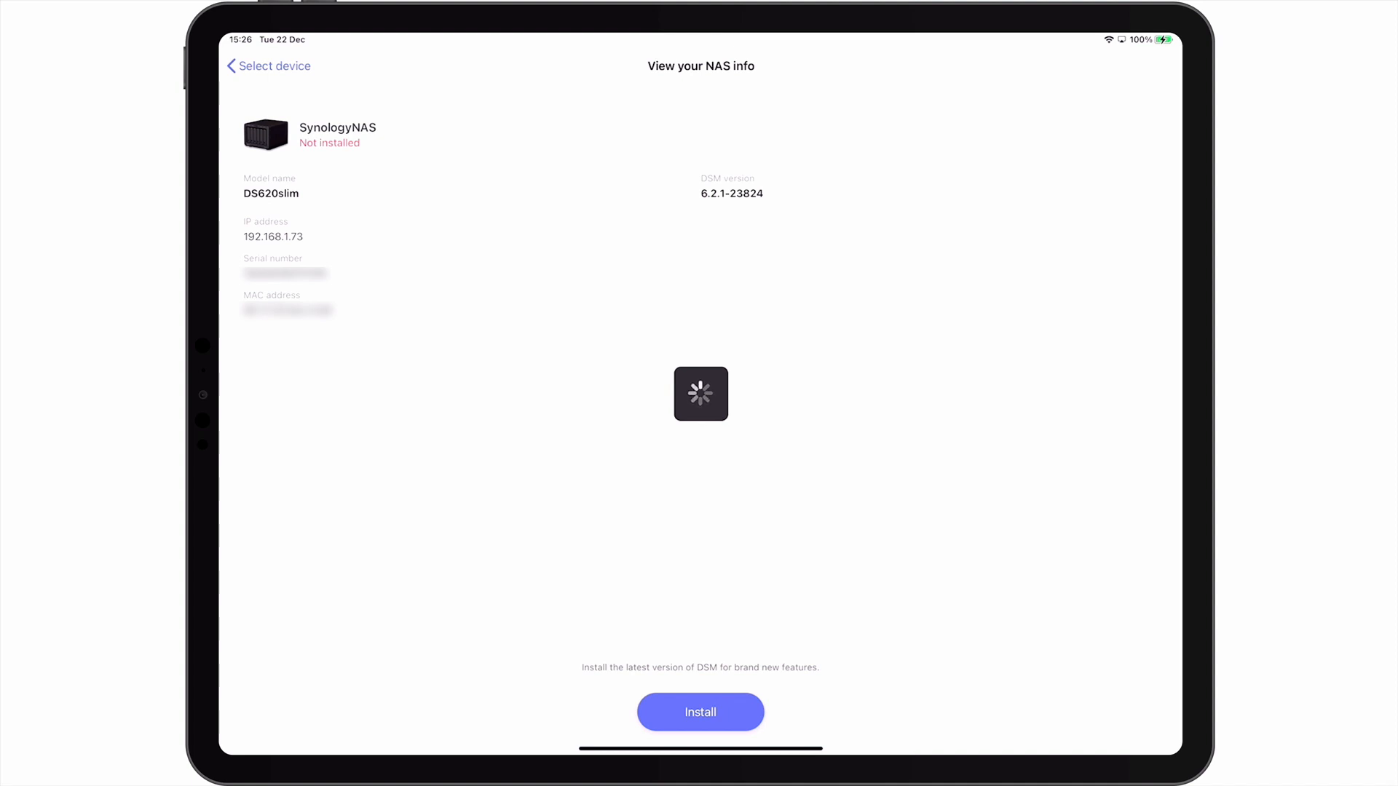
{"action": "left_click", "coordinate": [700, 712]}
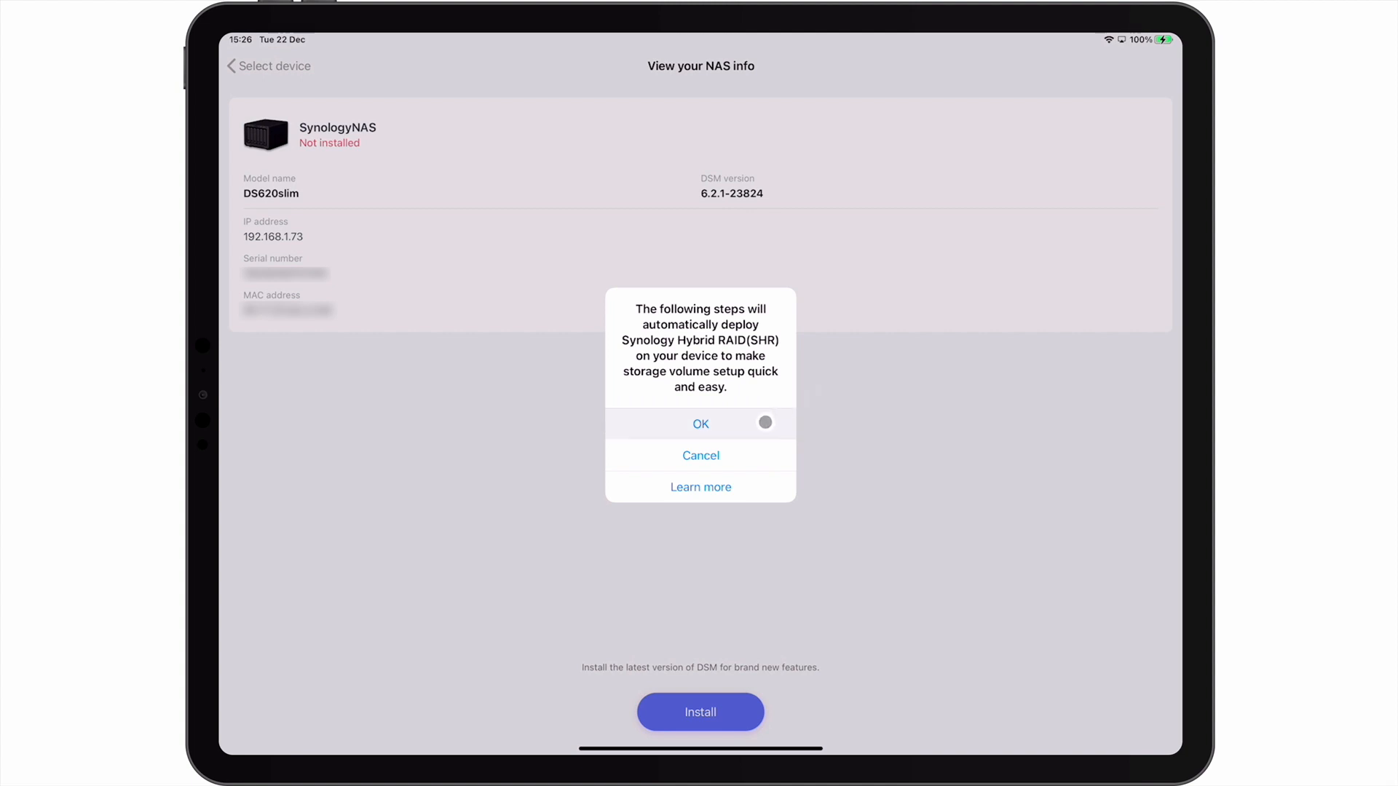
{"action": "left_click", "coordinate": [701, 423]}
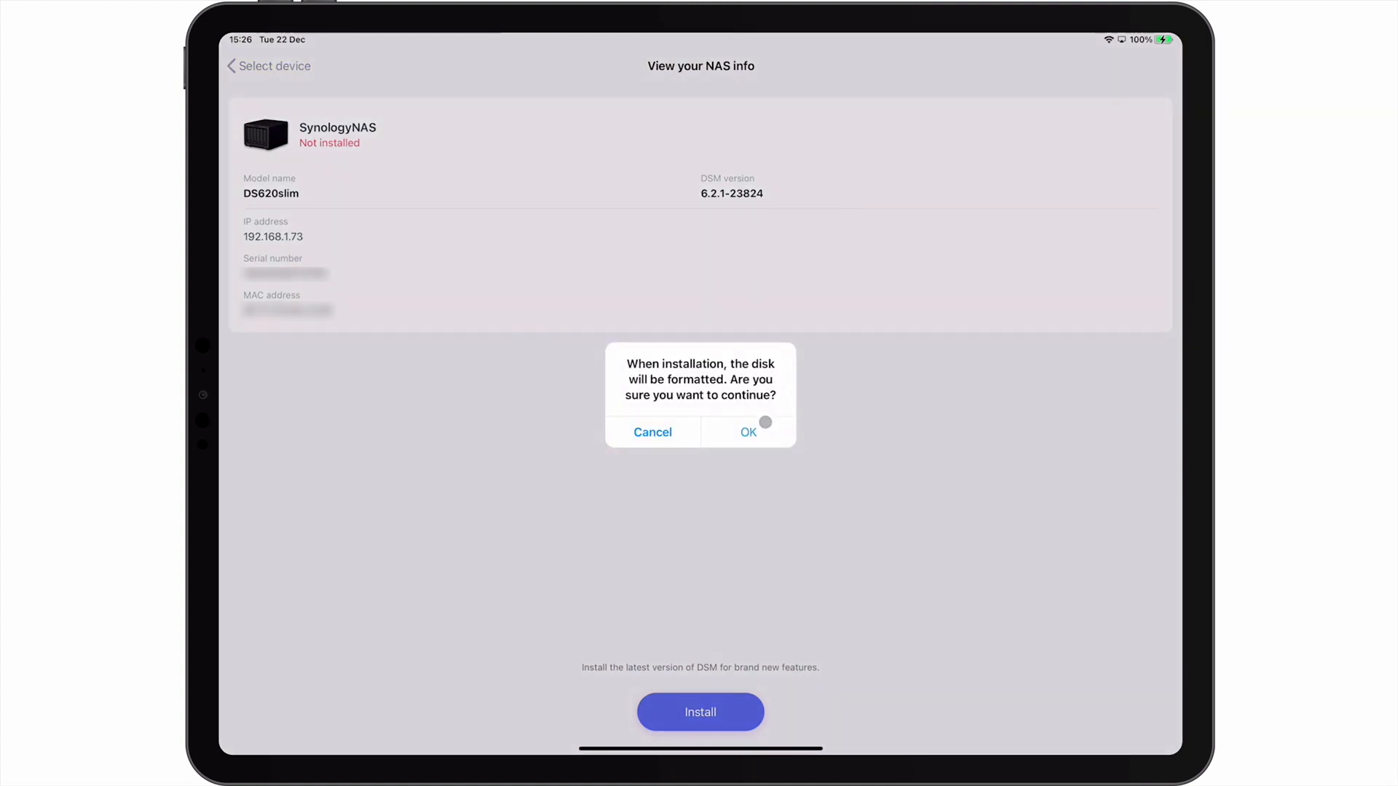
{"action": "mouse_move", "coordinate": [810, 416]}
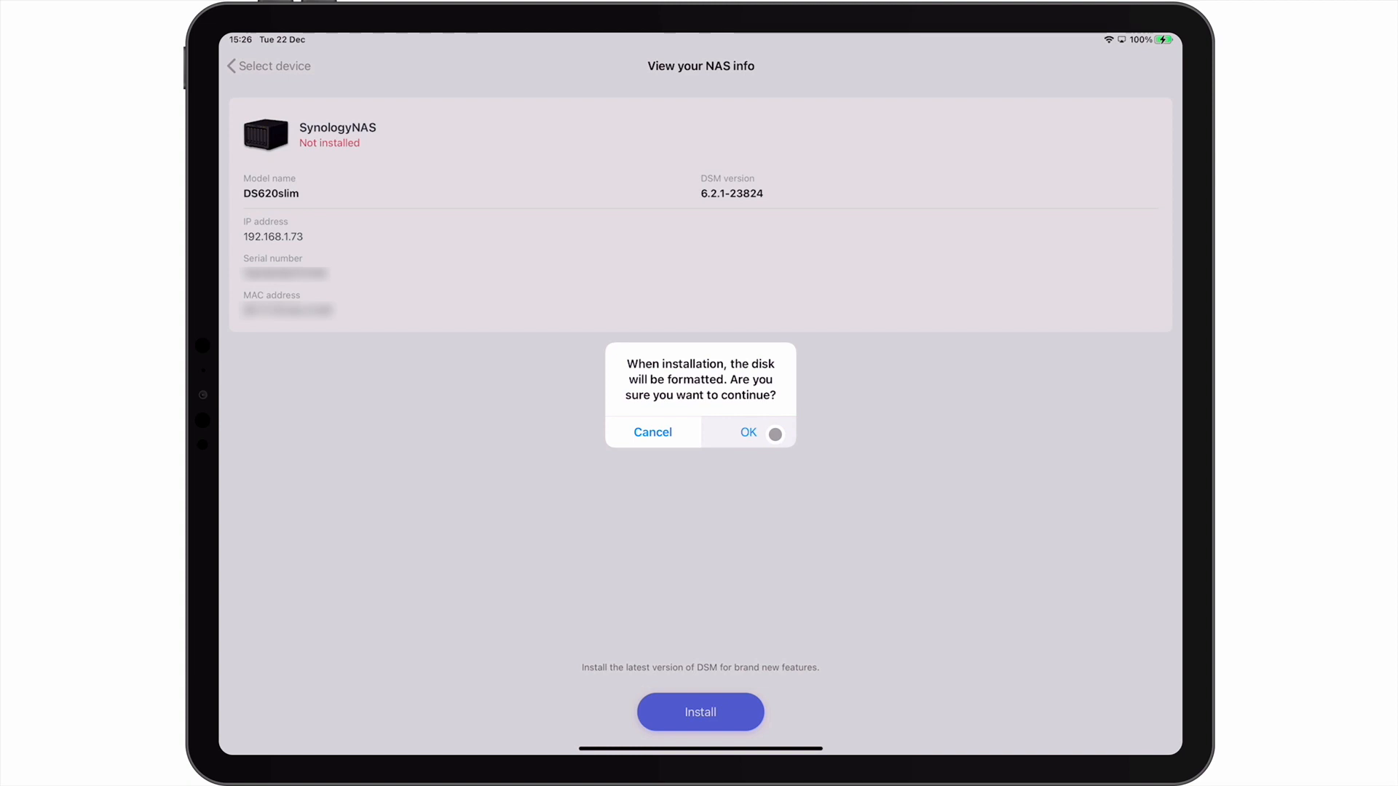
{"action": "left_click", "coordinate": [748, 432]}
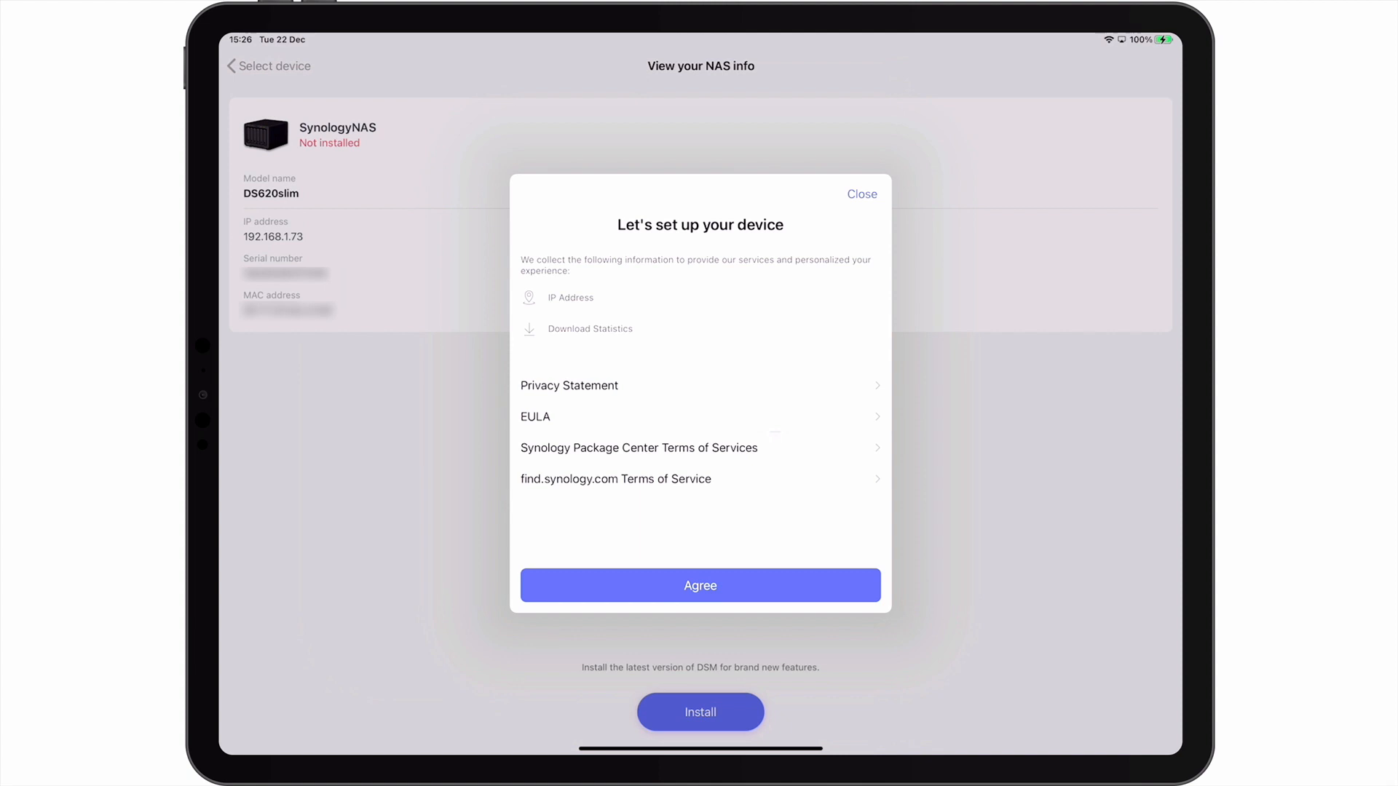
{"action": "left_click", "coordinate": [701, 586]}
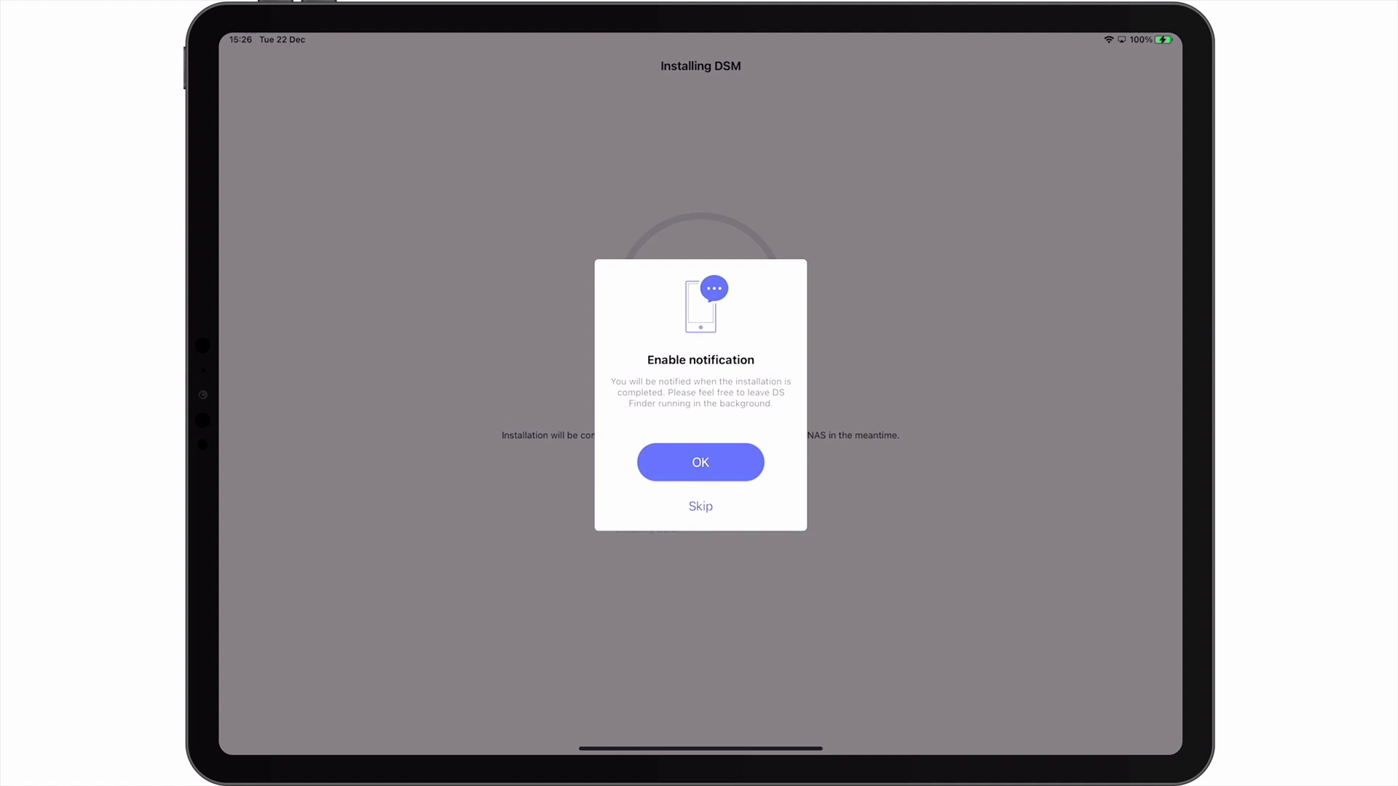
Enable install-completion notifications in DS finder but decline the iOS notification permission.
{"action": "left_click", "coordinate": [743, 473]}
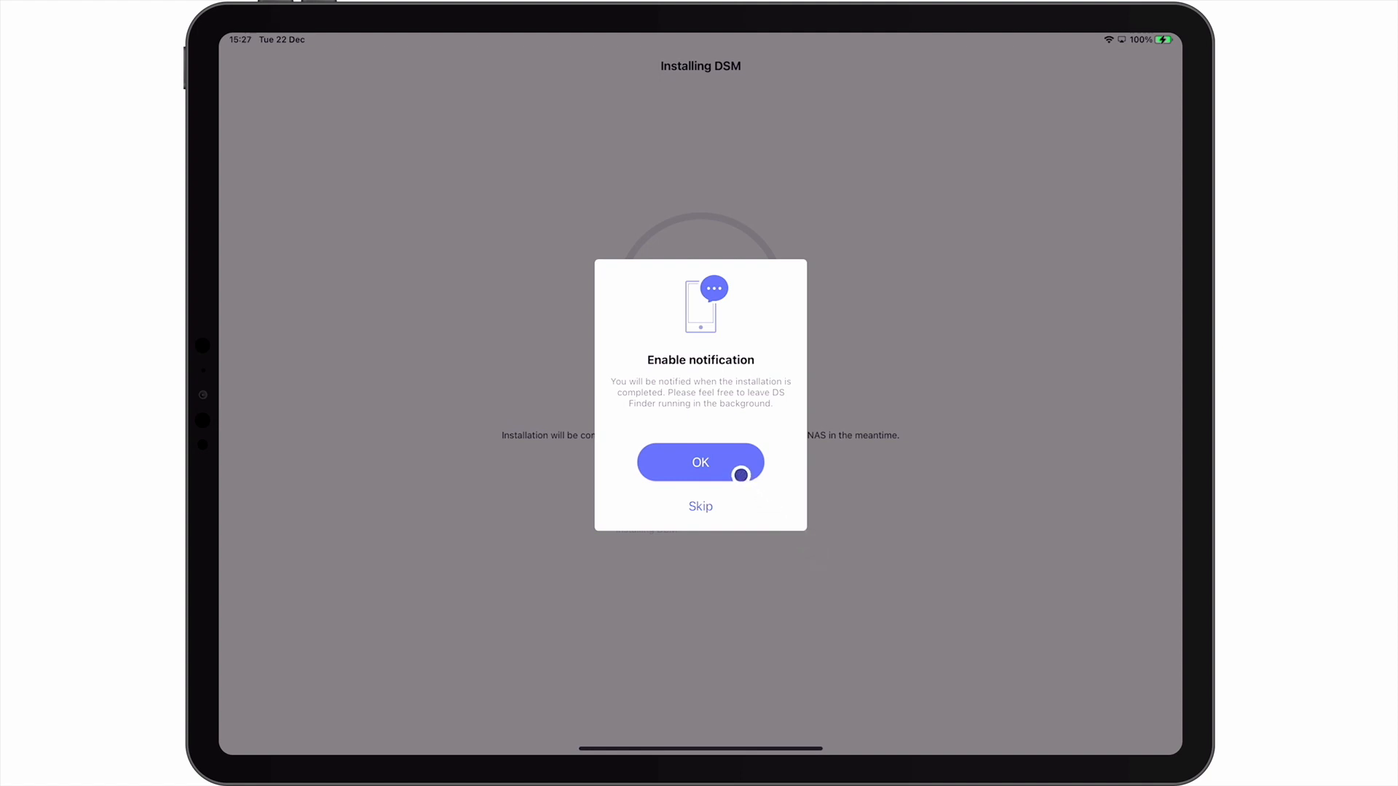
{"action": "left_click", "coordinate": [700, 461]}
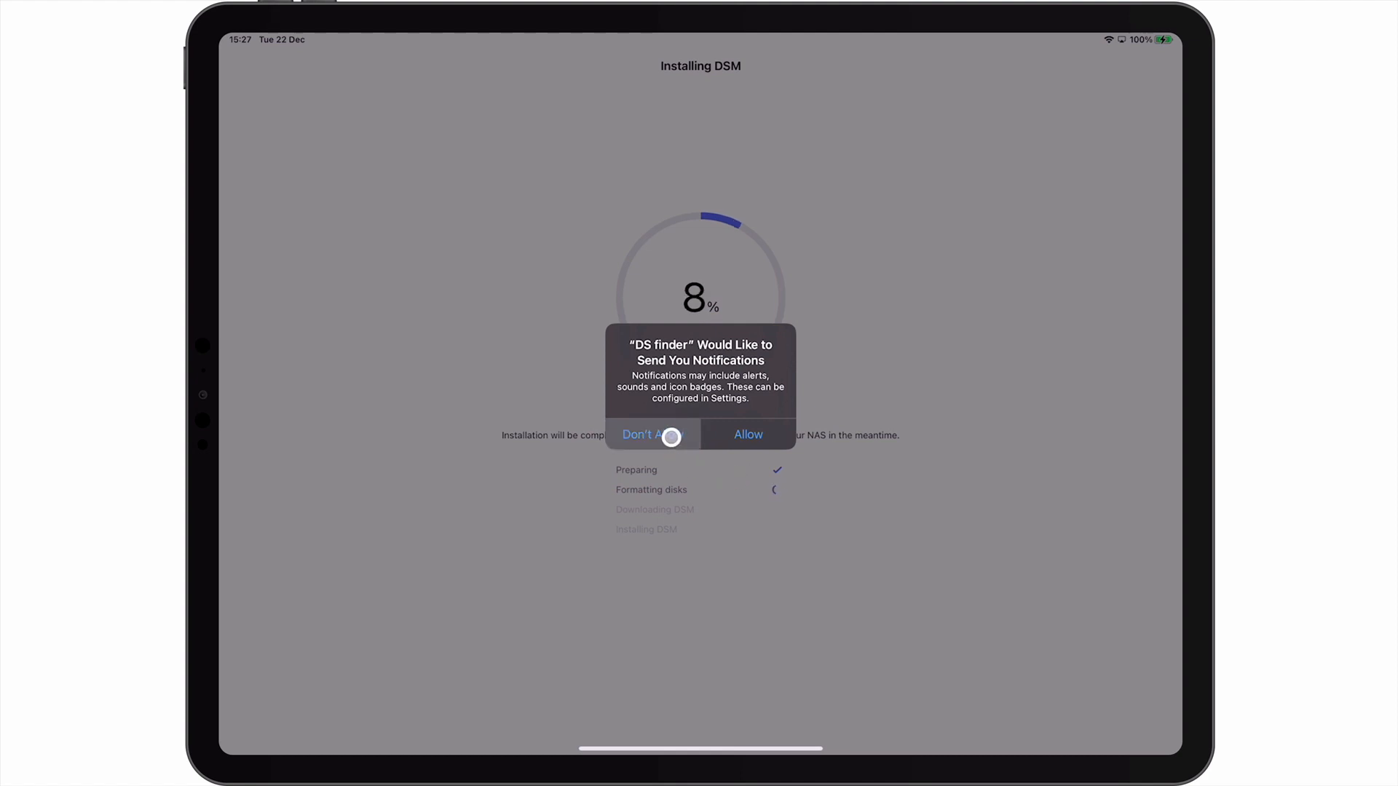
{"action": "left_click", "coordinate": [651, 435]}
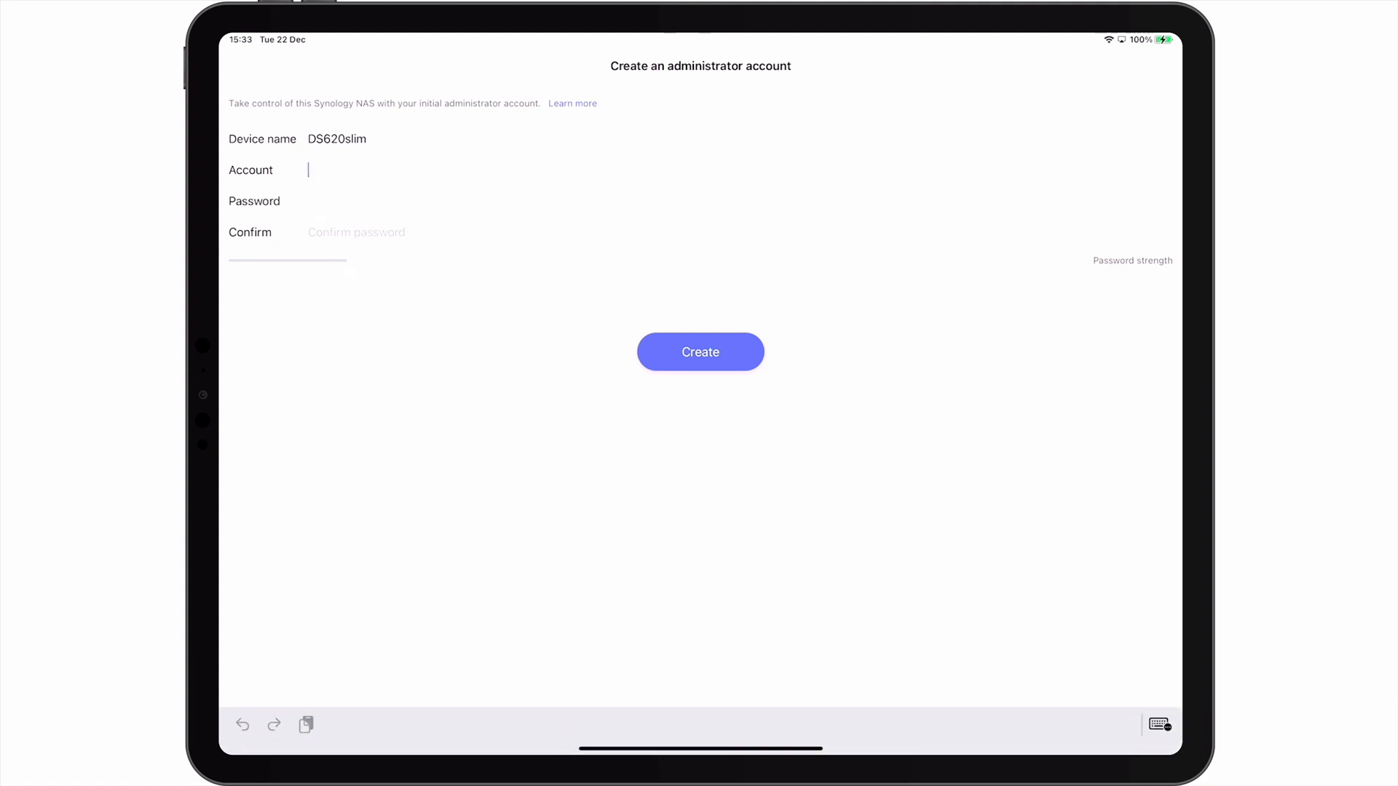
Create the administrator account with username 'Administrator' and its password.
{"action": "type", "text": "Administrator"}
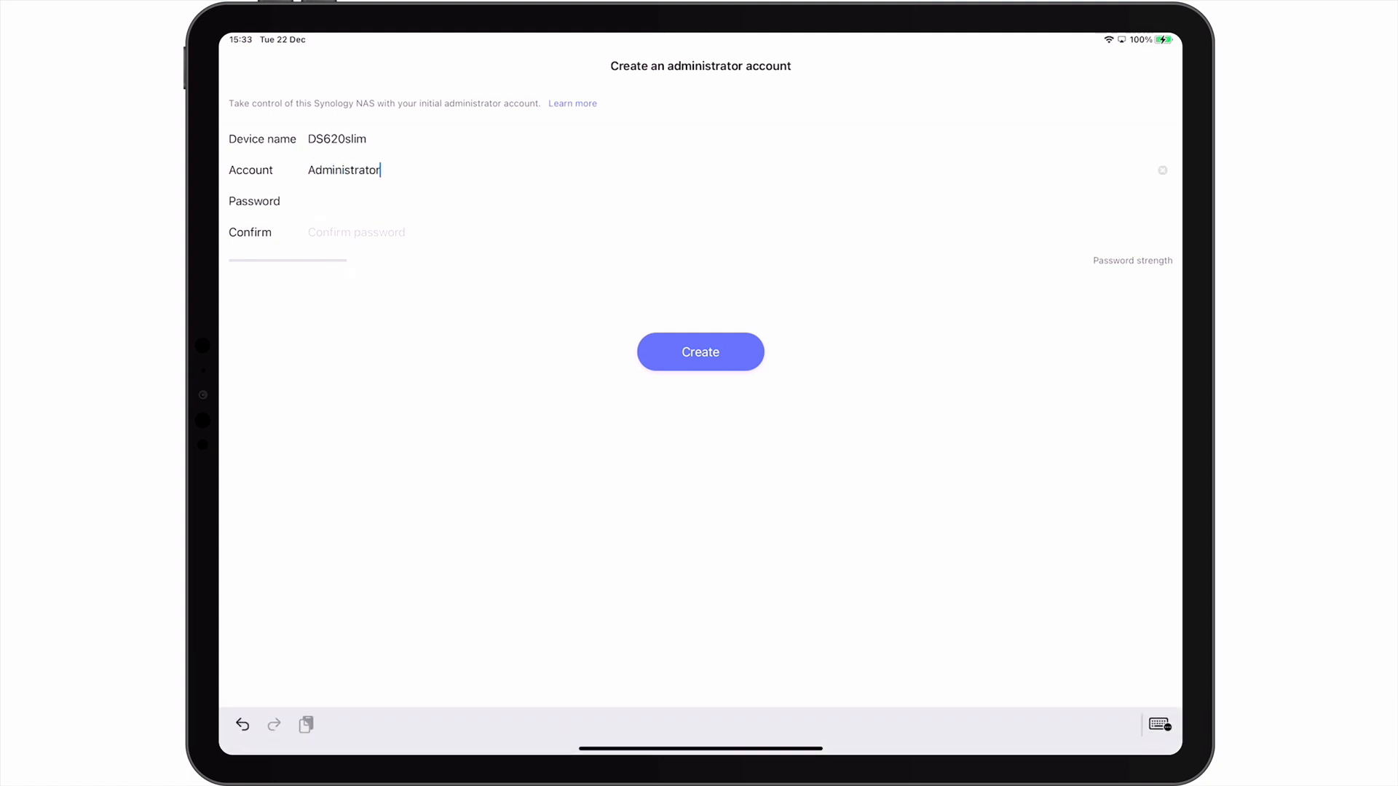
{"action": "type", "text": "password"}
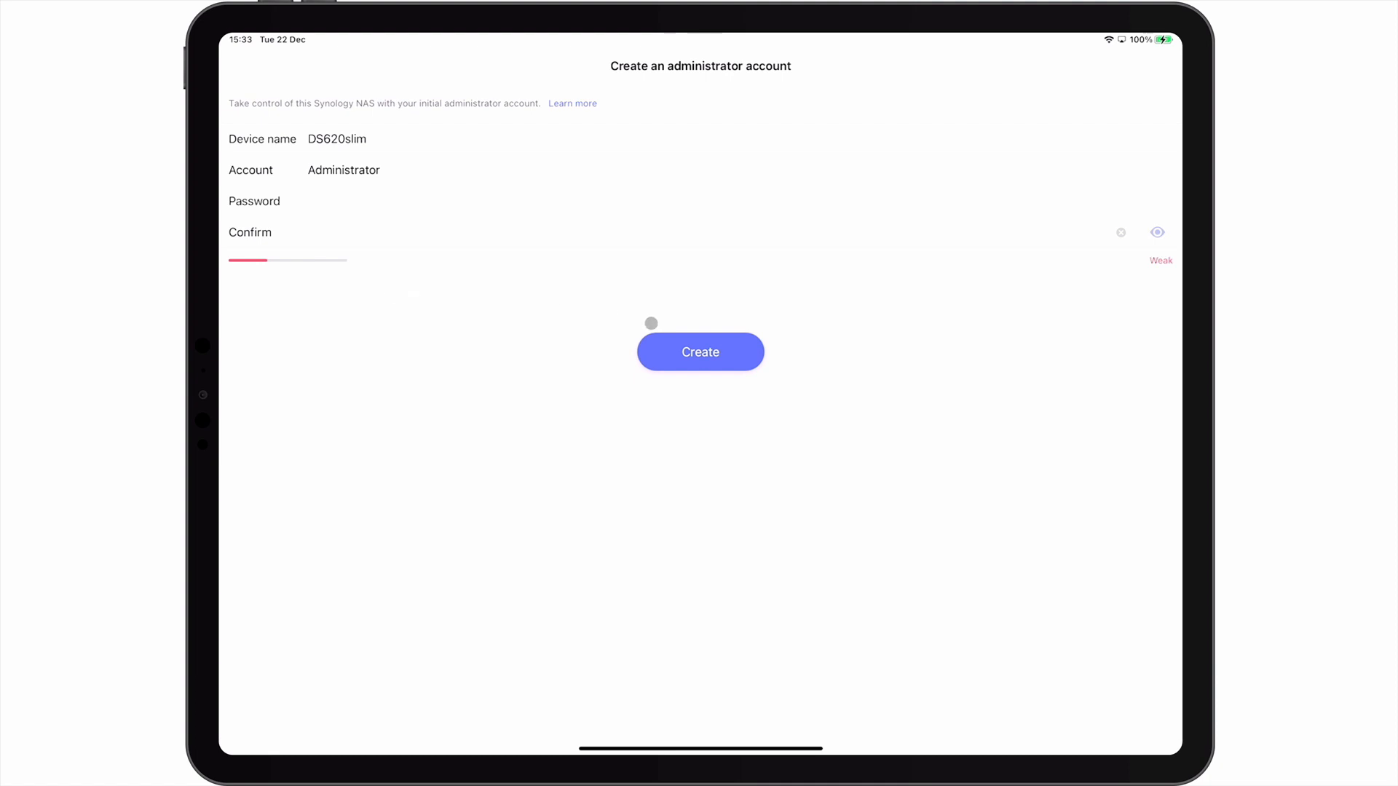
{"action": "left_click", "coordinate": [700, 351]}
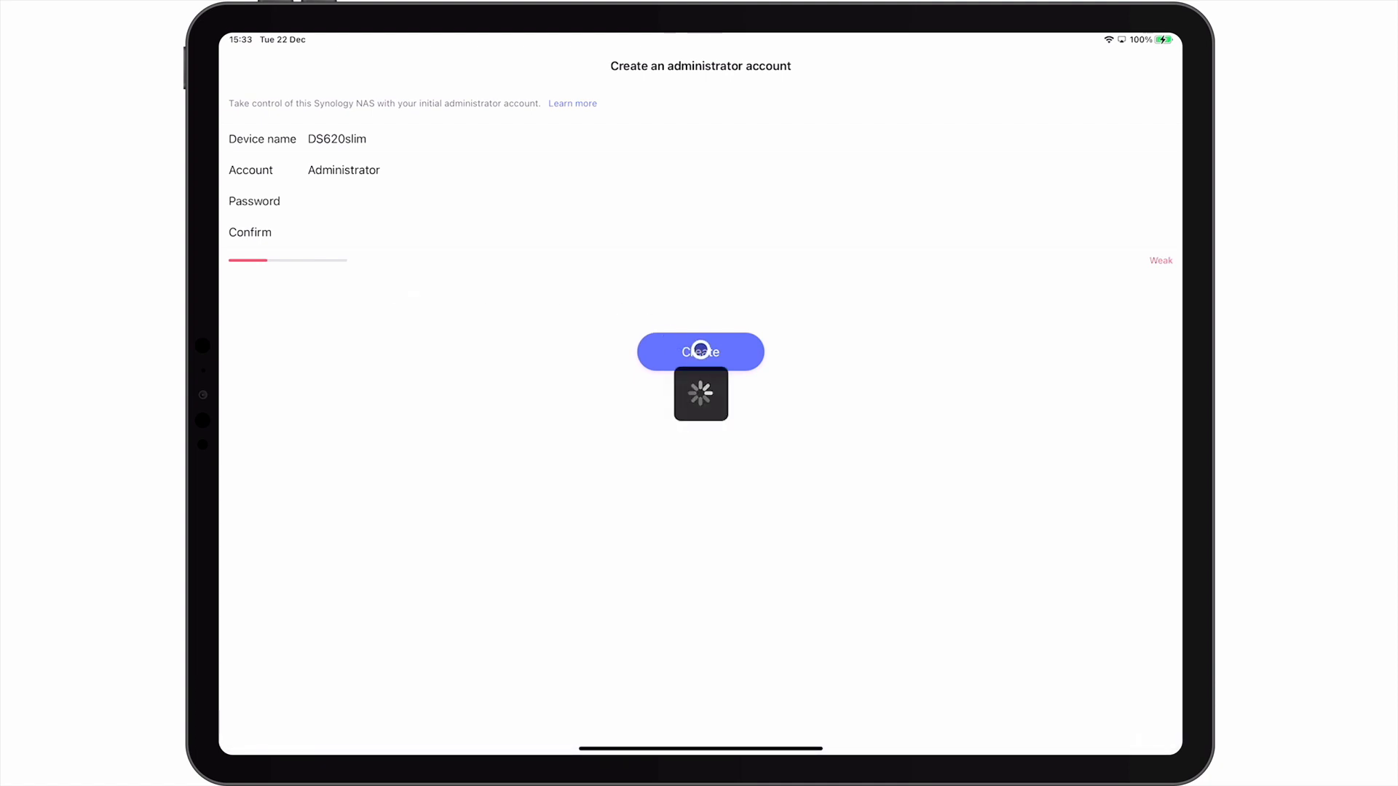
{"action": "left_click", "coordinate": [700, 351]}
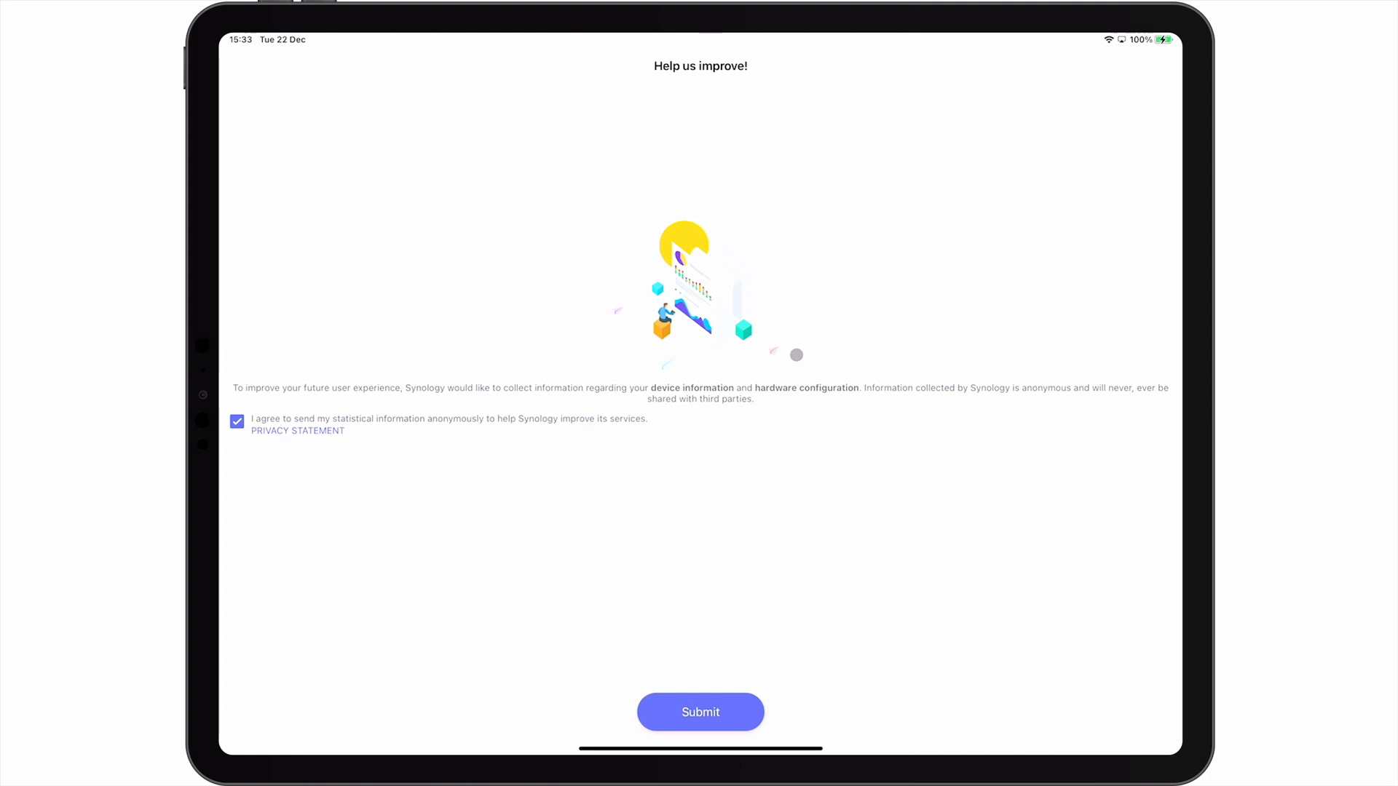
Submit the anonymous statistics-sharing choice and finish setup to start managing the NAS.
{"action": "left_click", "coordinate": [236, 421]}
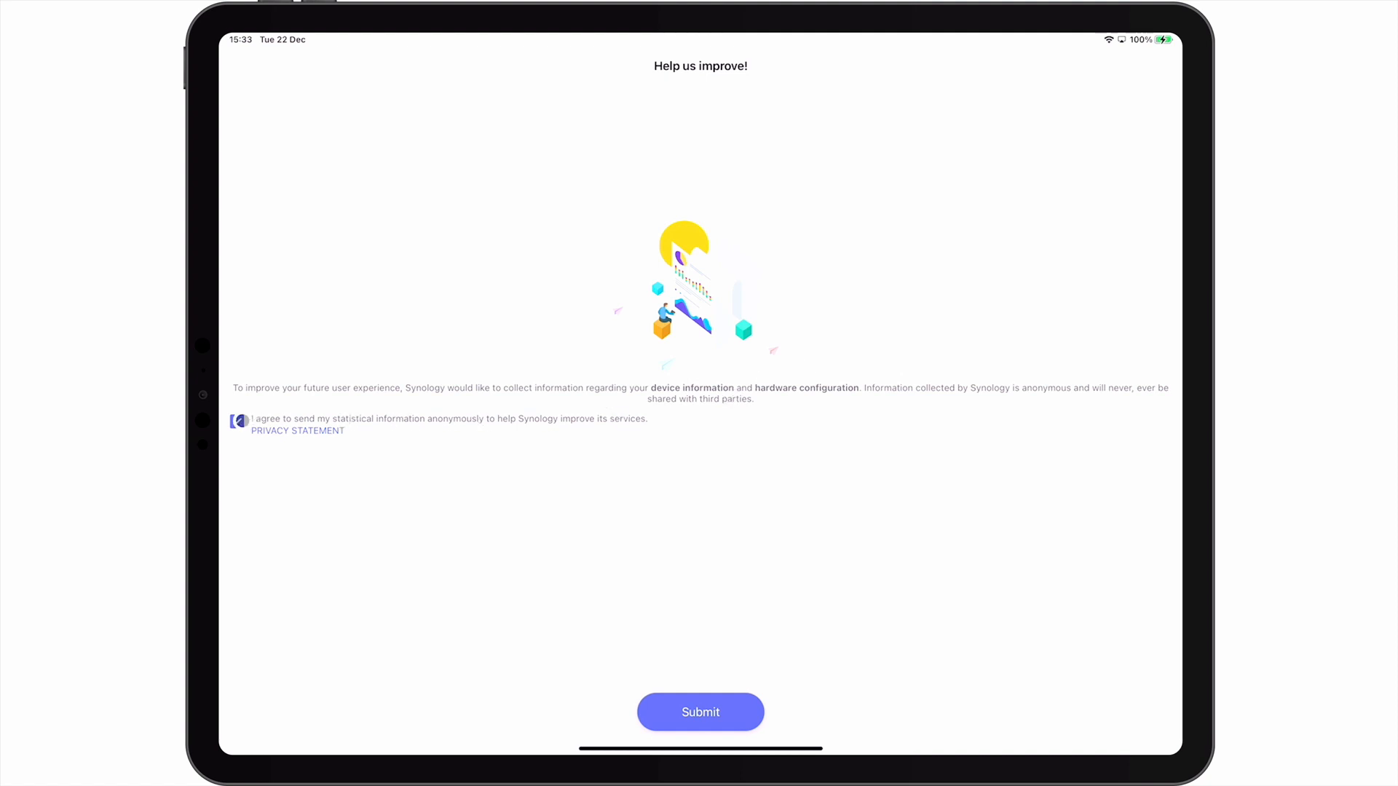
{"action": "left_click", "coordinate": [237, 419]}
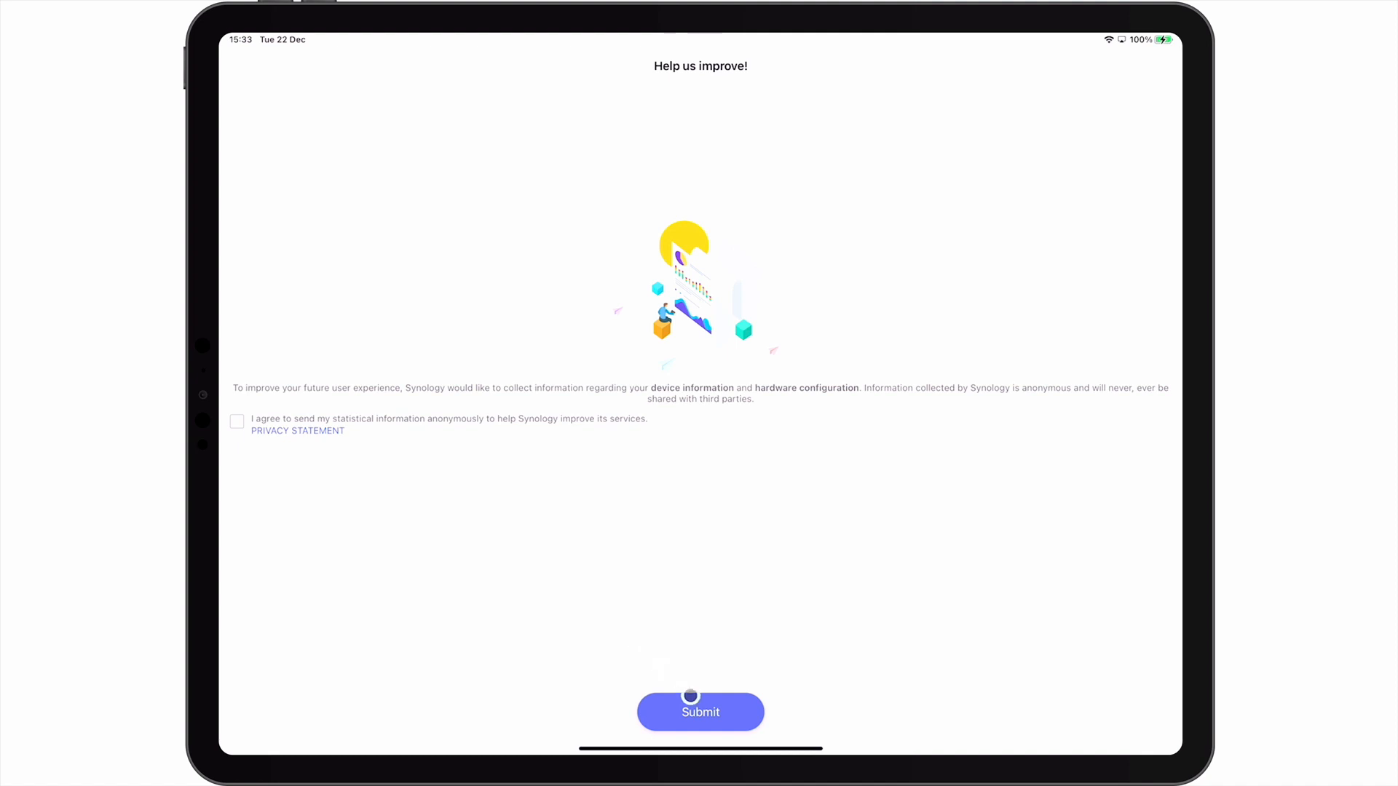
{"action": "left_click", "coordinate": [700, 712]}
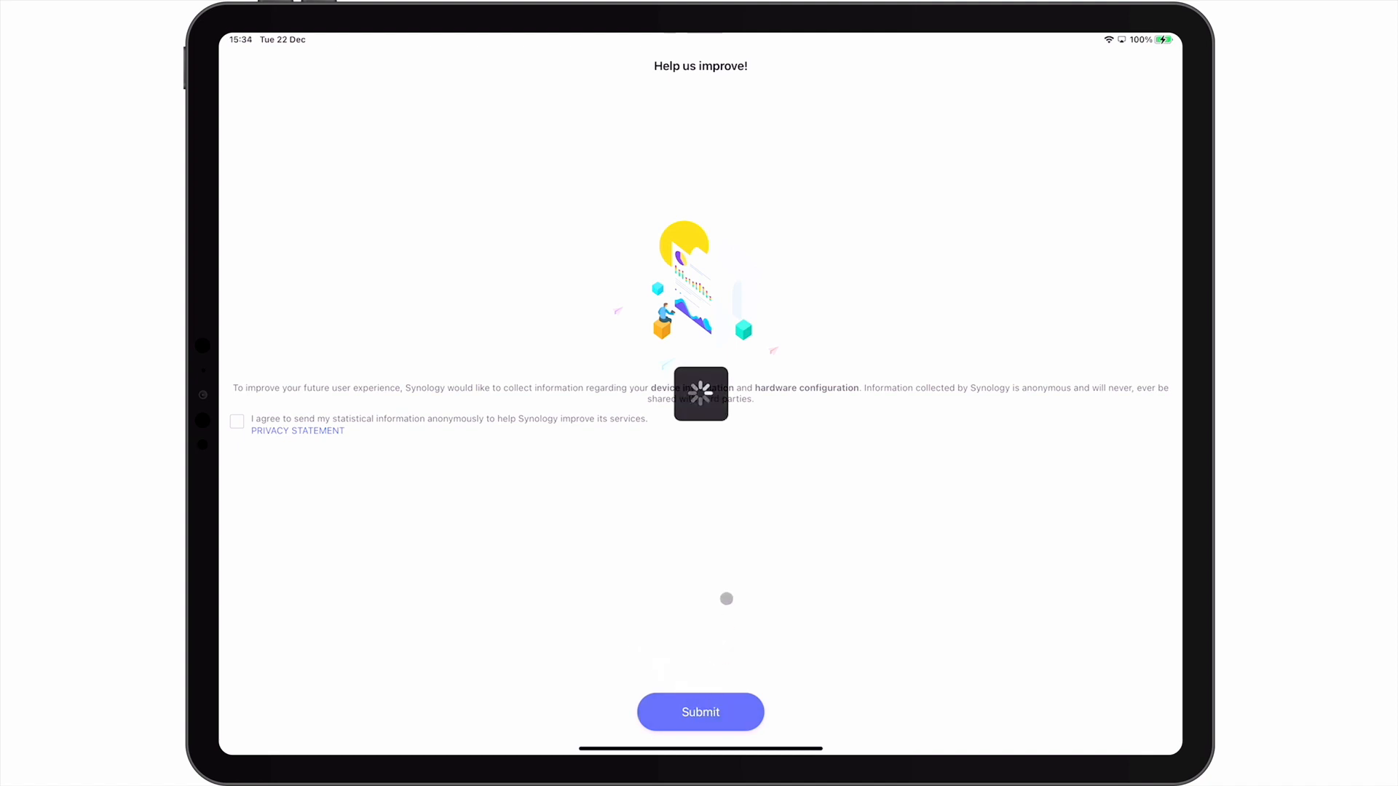
{"action": "left_click", "coordinate": [700, 712]}
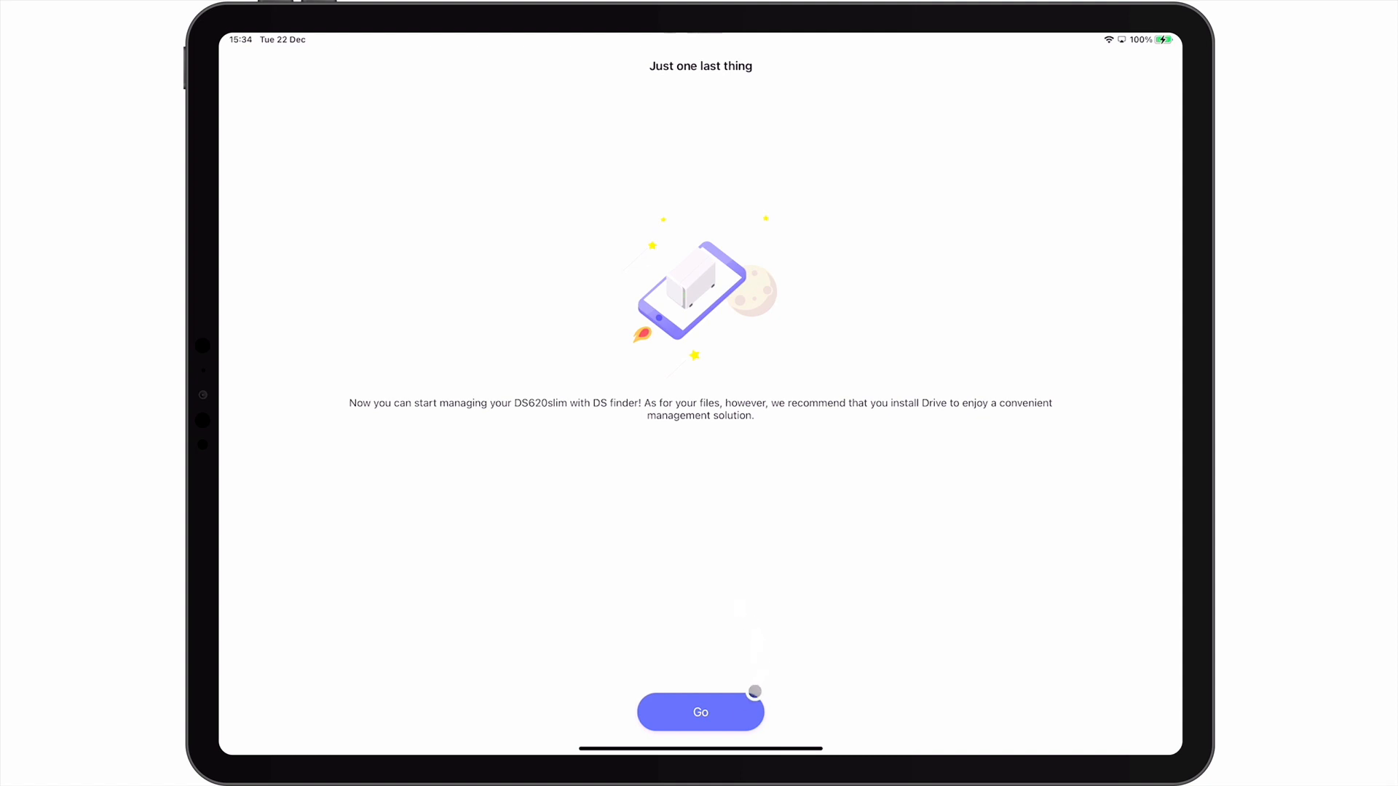
{"action": "left_click", "coordinate": [700, 713]}
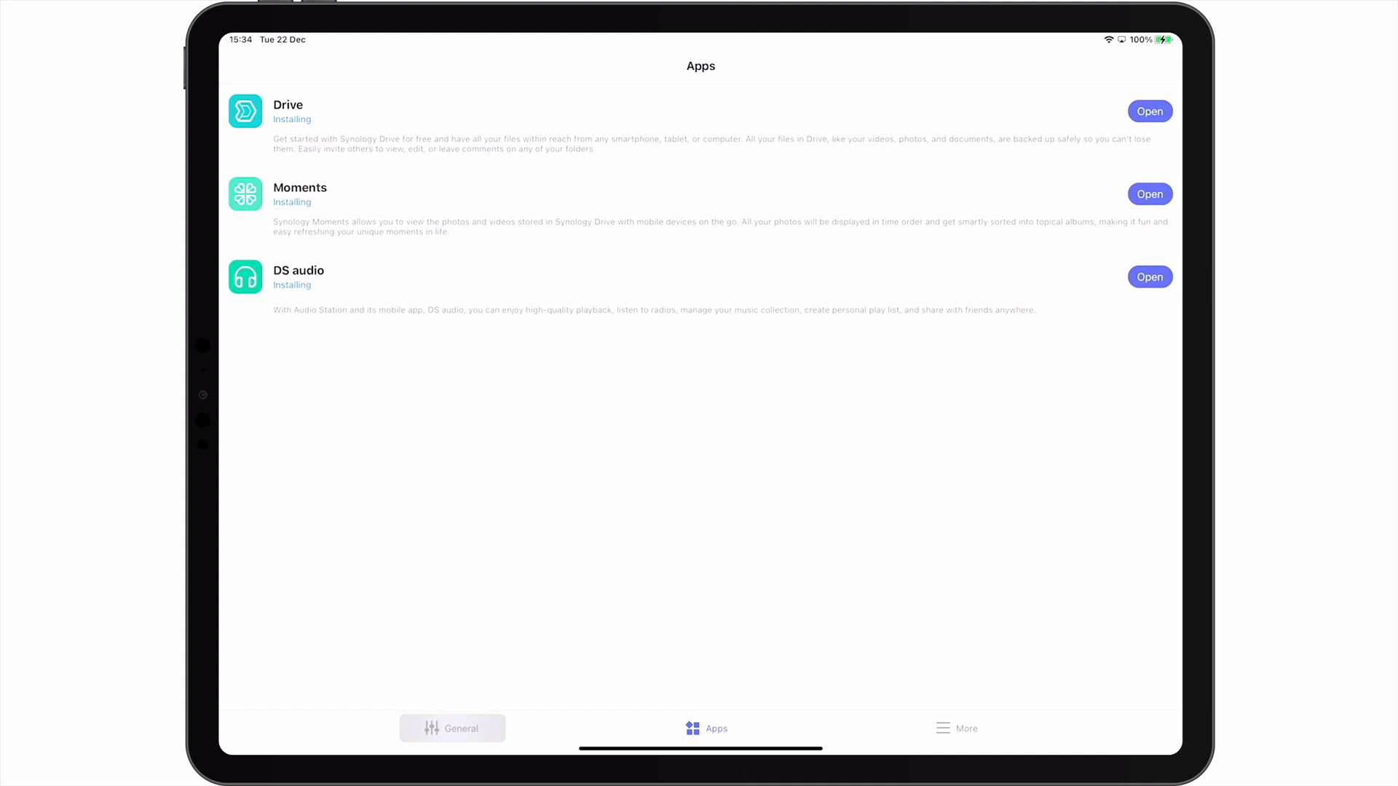
Switch from the Apps page to the DS620slim's General overview showing storage usage and settings.
{"action": "left_click", "coordinate": [451, 728]}
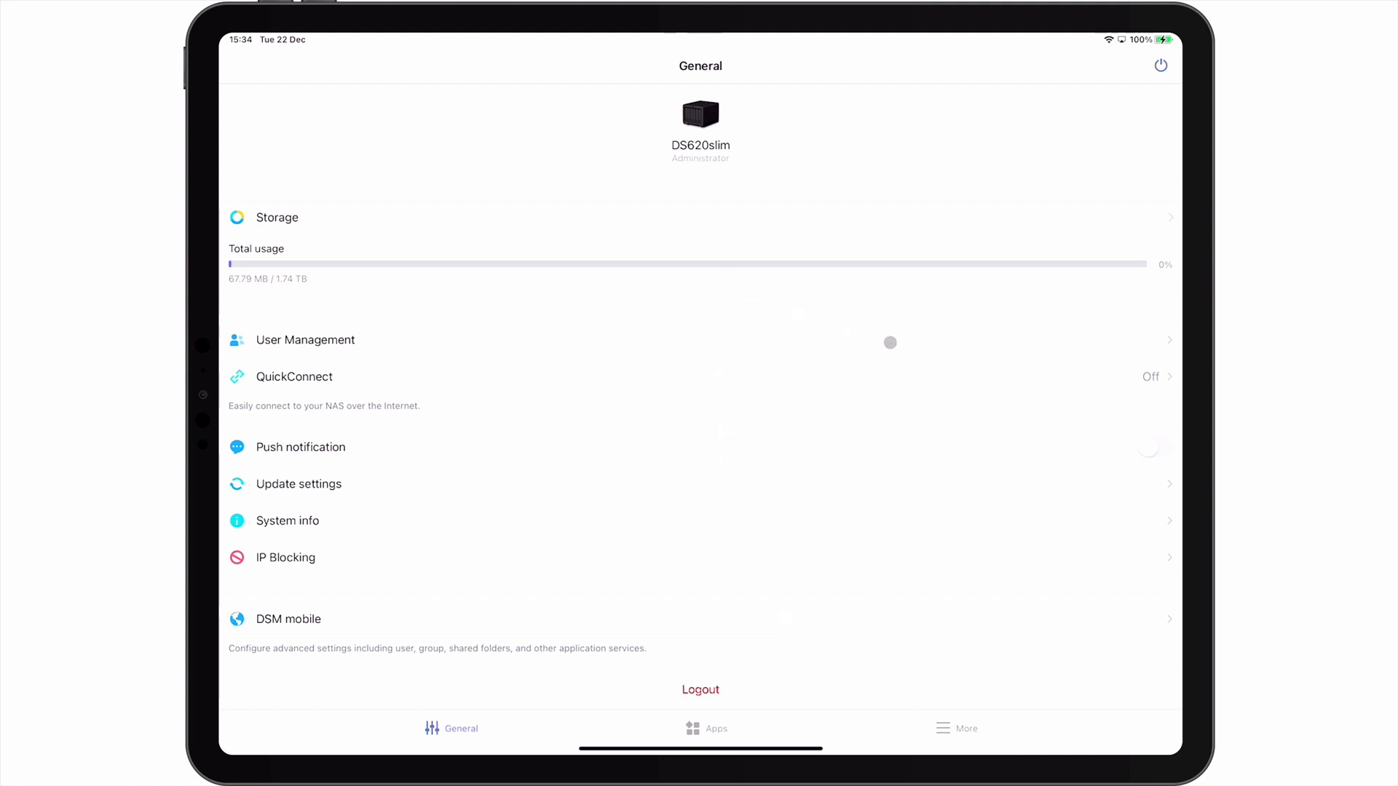
Review the user accounts list and the DSM update settings, returning to the overview after each.
{"action": "left_click", "coordinate": [304, 339]}
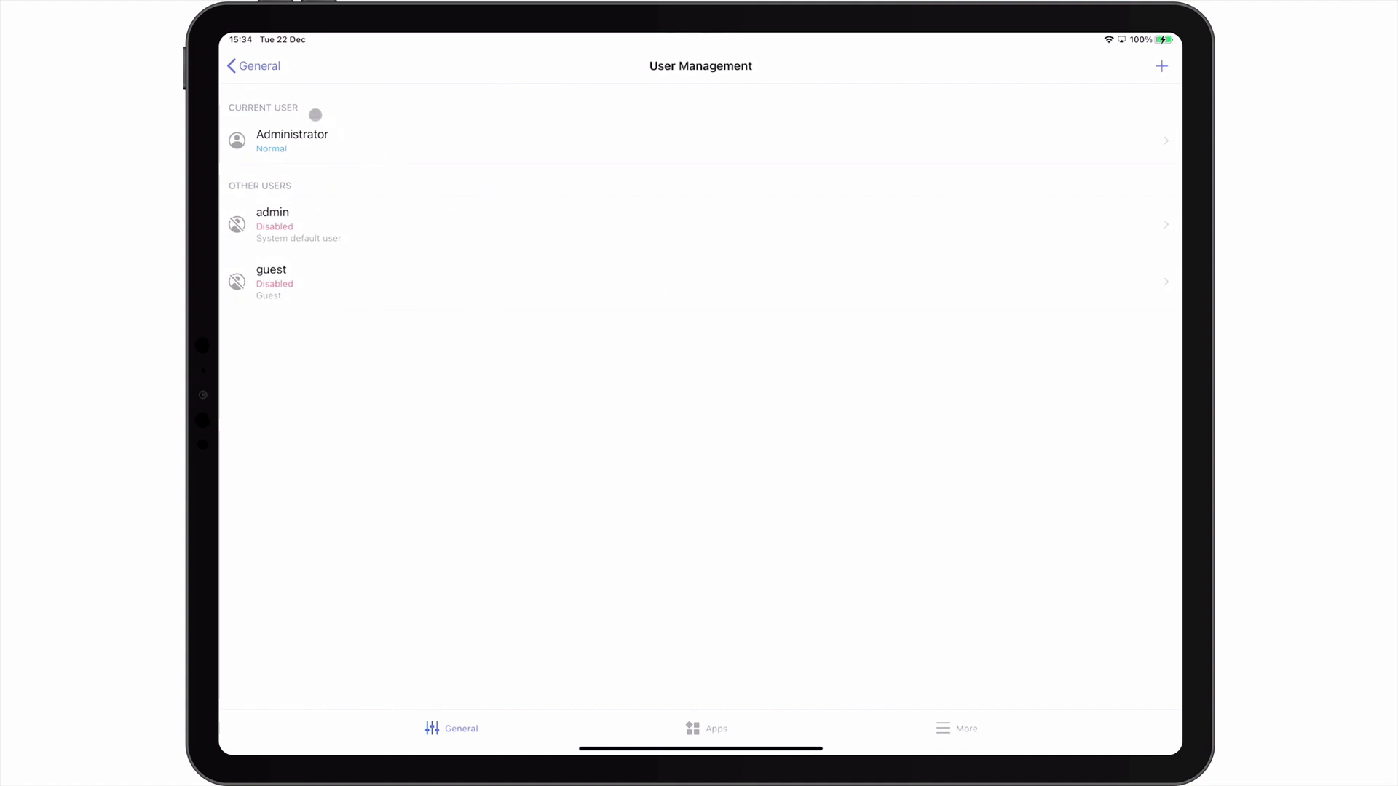
{"action": "left_click", "coordinate": [253, 66]}
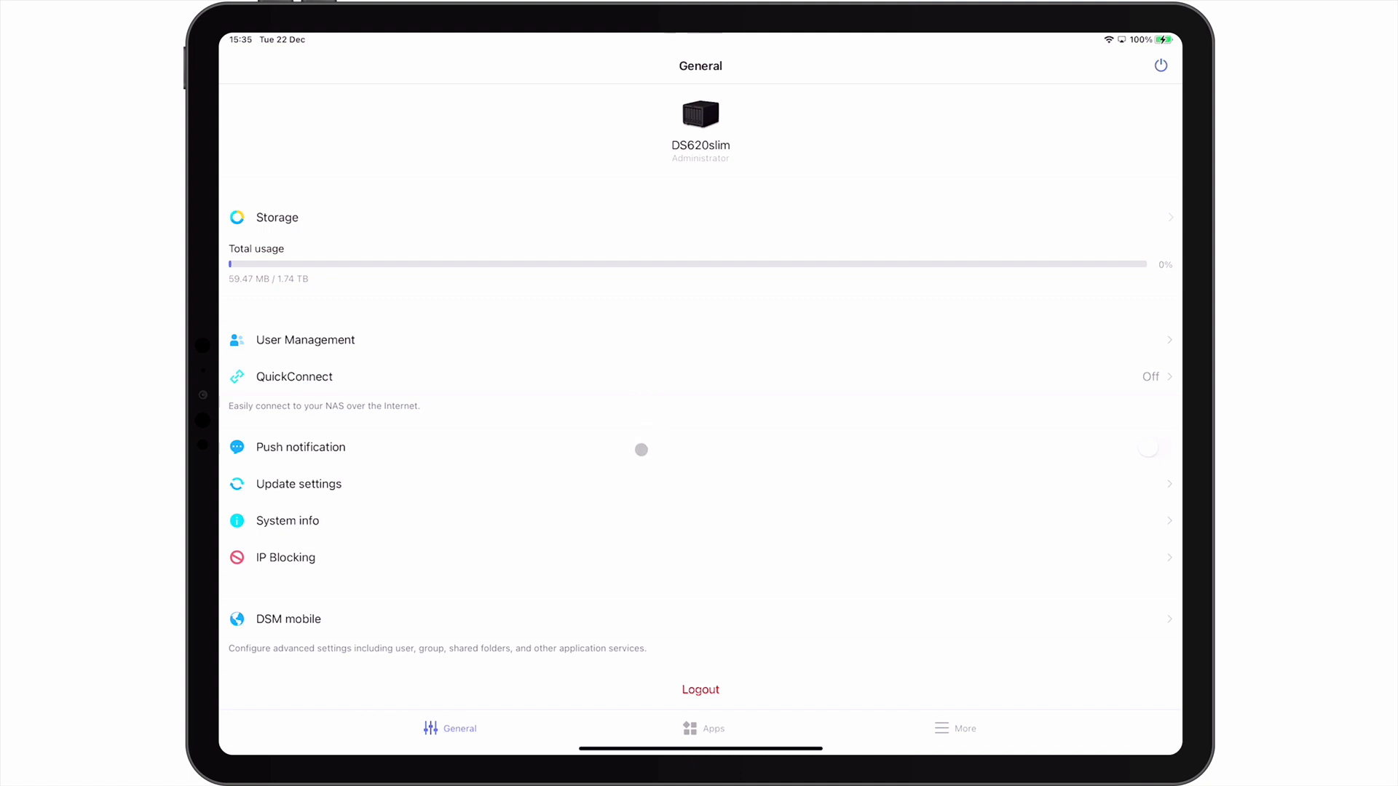
{"action": "left_click", "coordinate": [310, 483]}
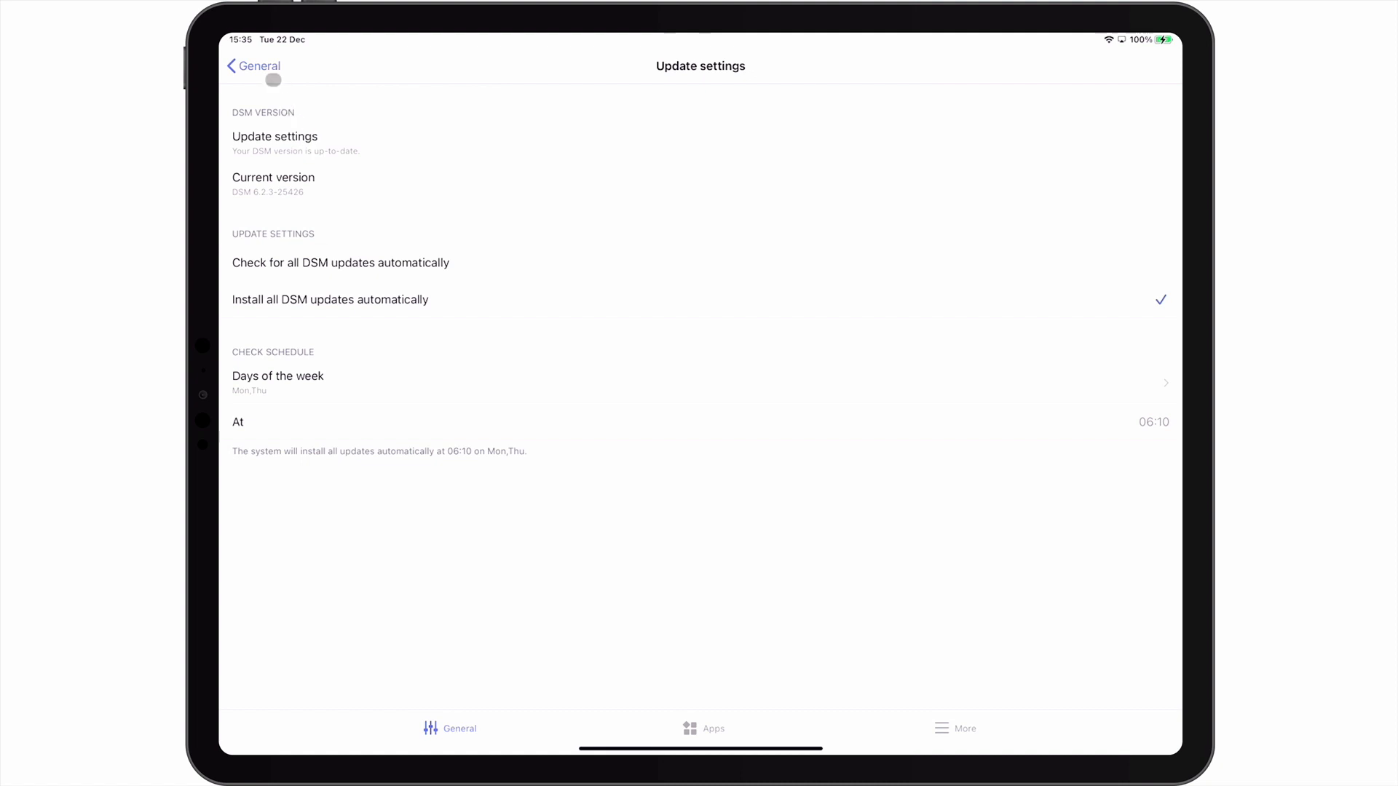
{"action": "left_click", "coordinate": [253, 66]}
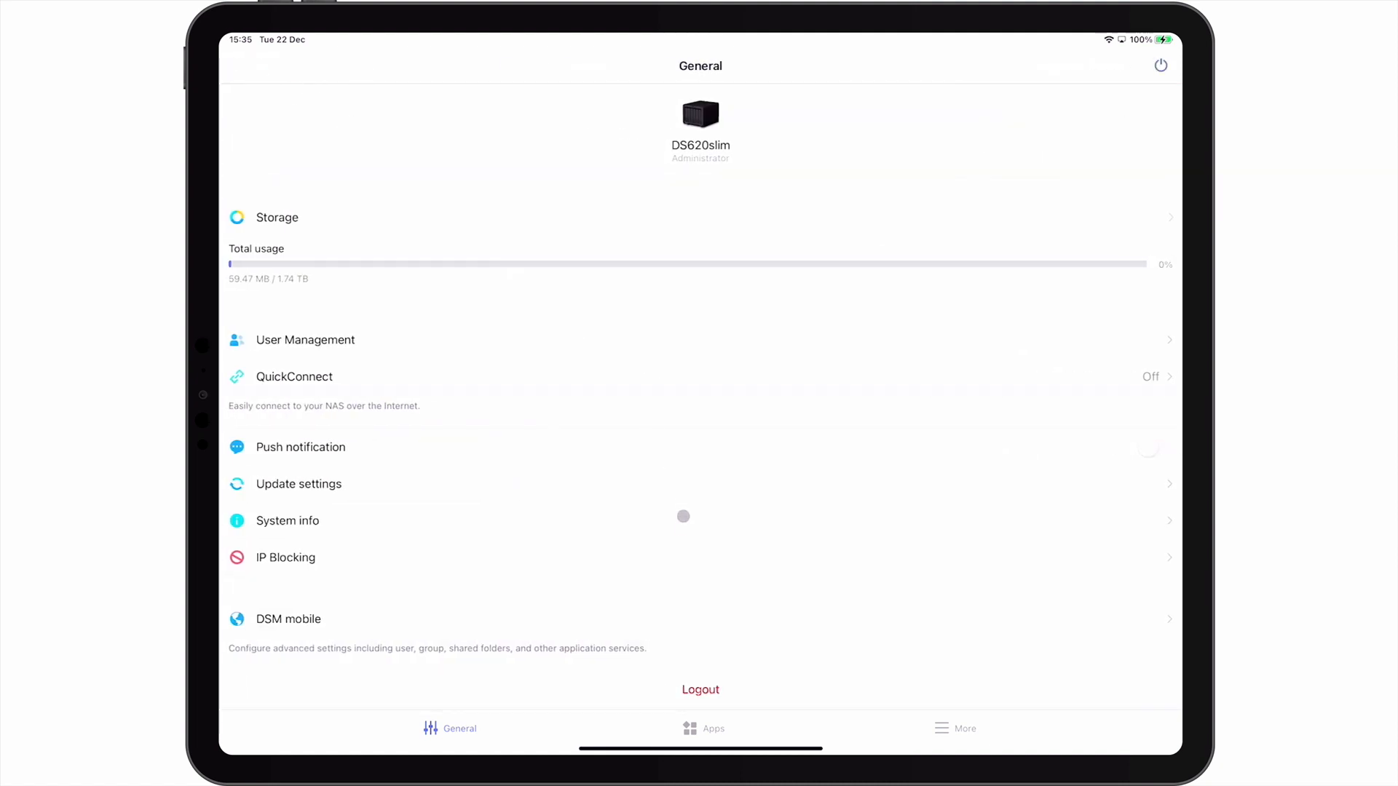
View the system information, network information and LAN details, then return to the overview.
{"action": "left_click", "coordinate": [287, 521]}
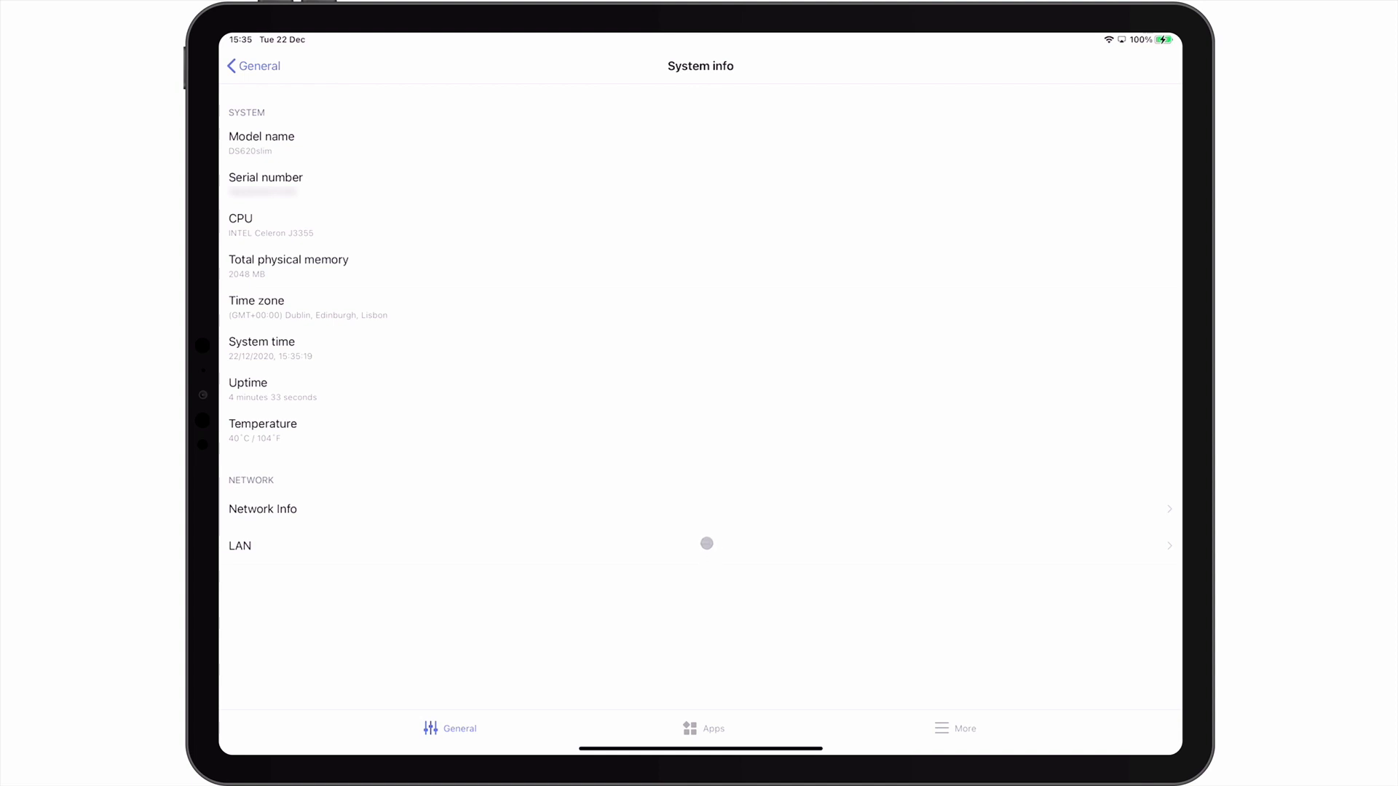
{"action": "left_click", "coordinate": [262, 510]}
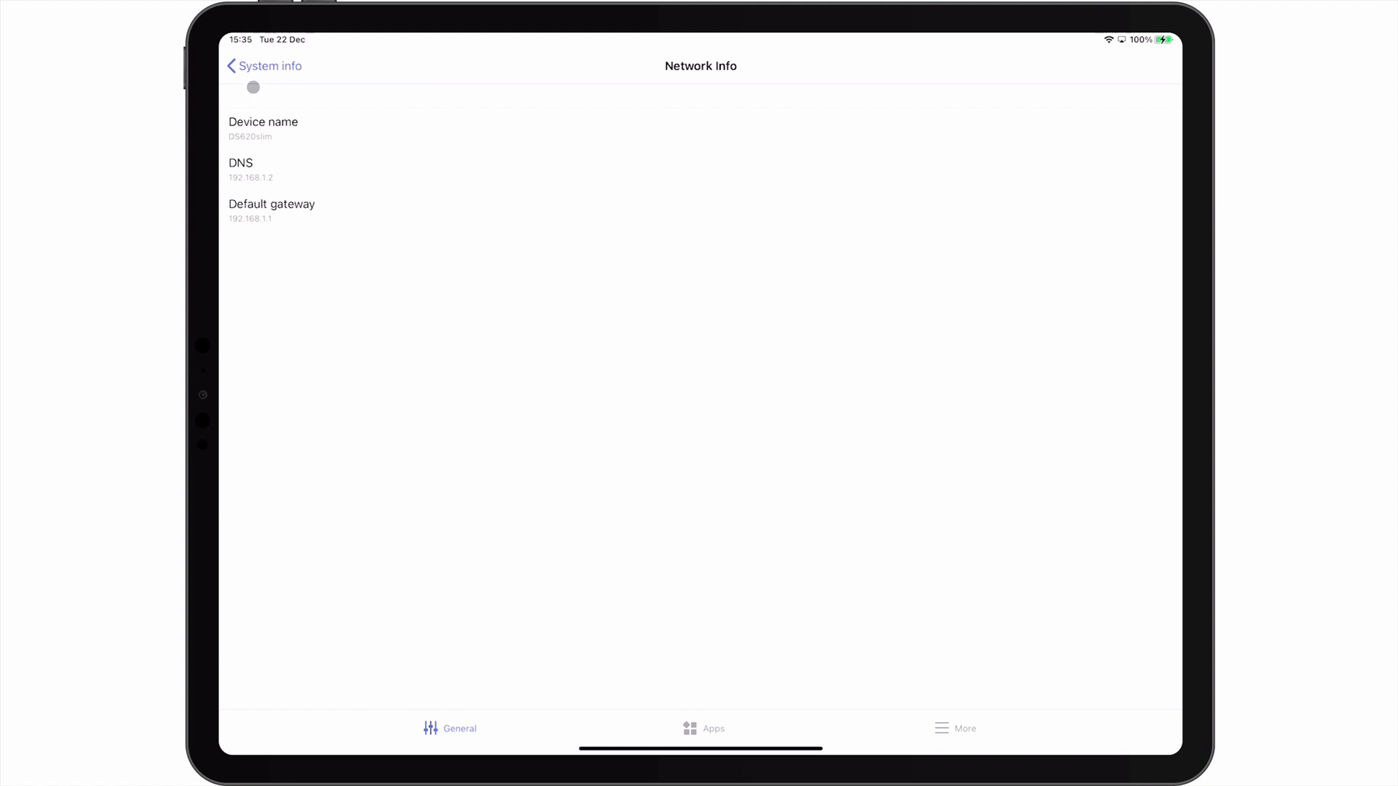
{"action": "left_click", "coordinate": [263, 65]}
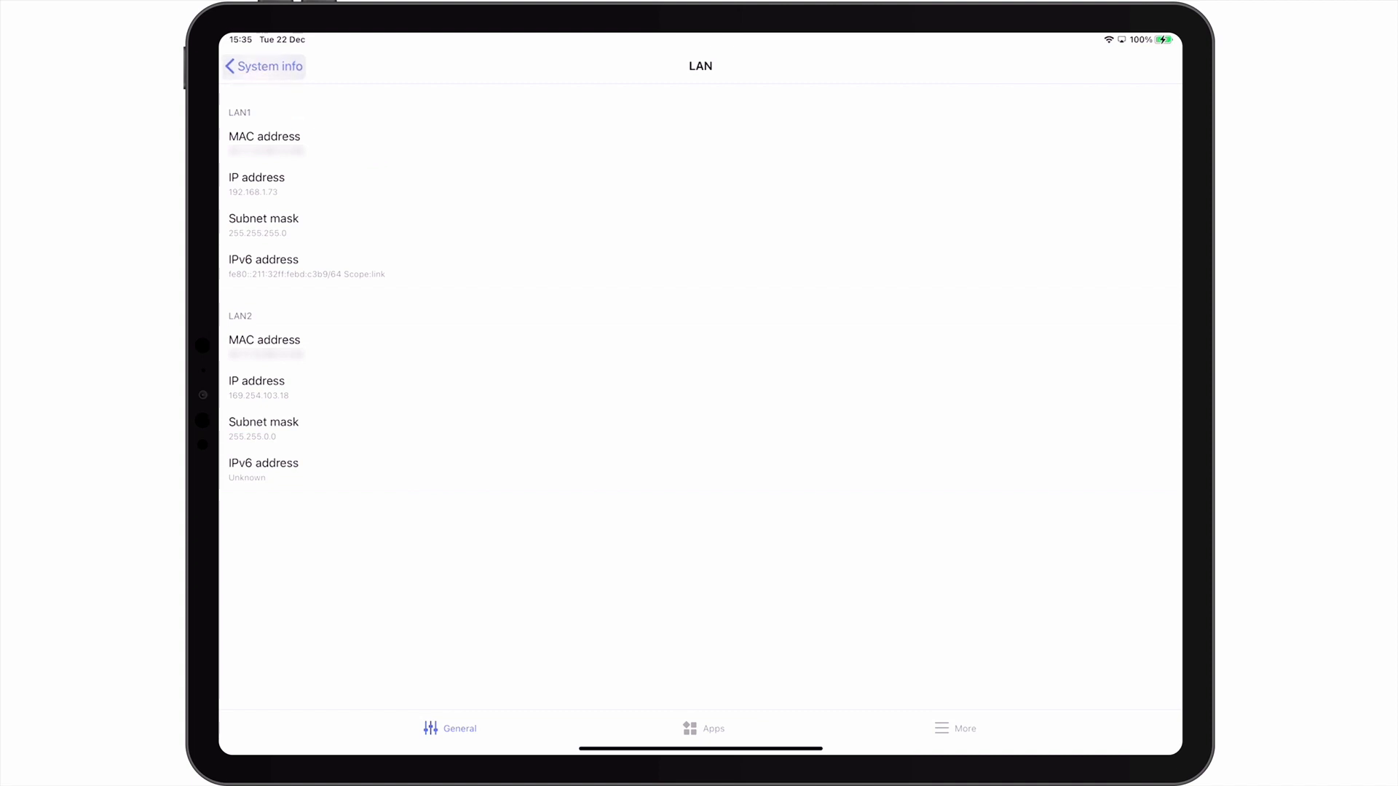
{"action": "left_click", "coordinate": [264, 66]}
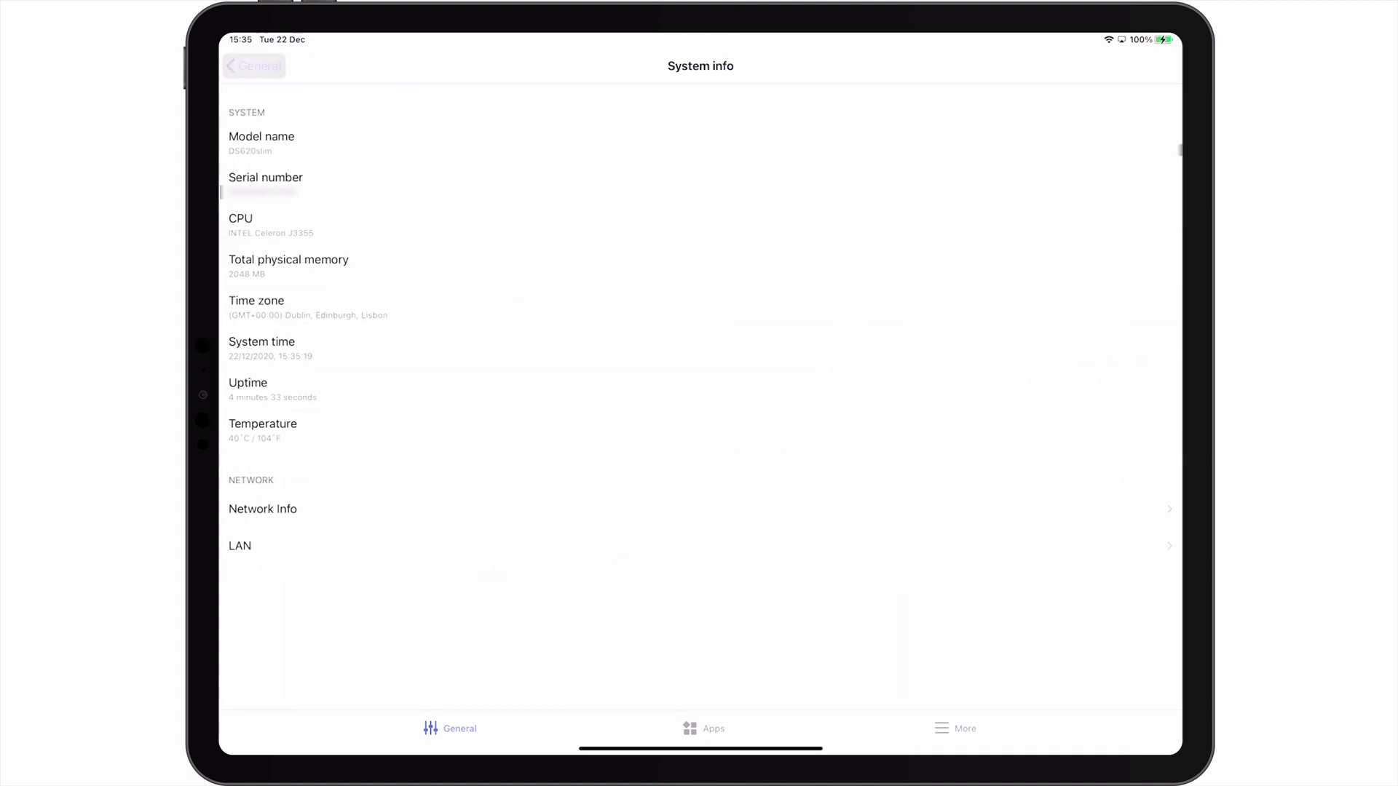
{"action": "left_click", "coordinate": [253, 66]}
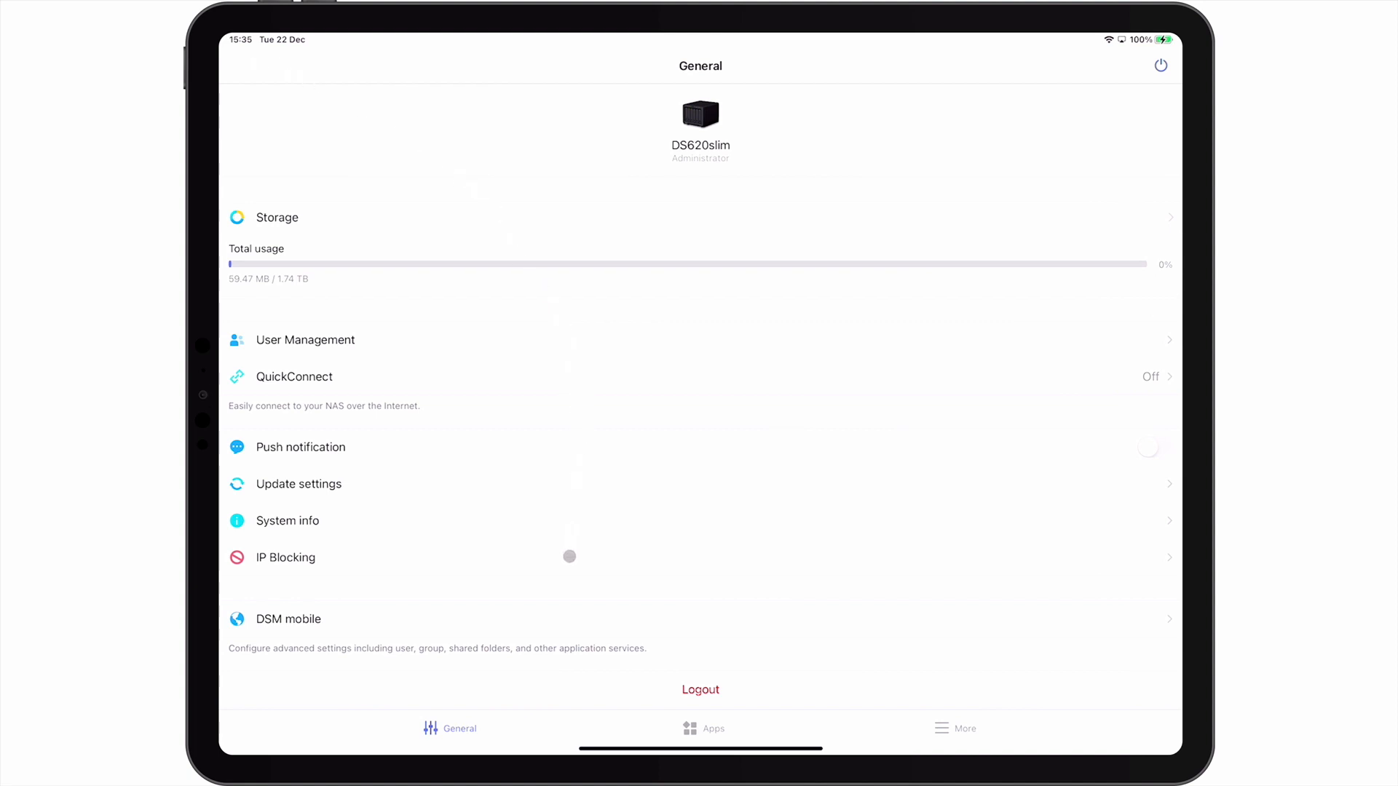
Check the IP blocking settings showing auto block enabled.
{"action": "left_click", "coordinate": [286, 558]}
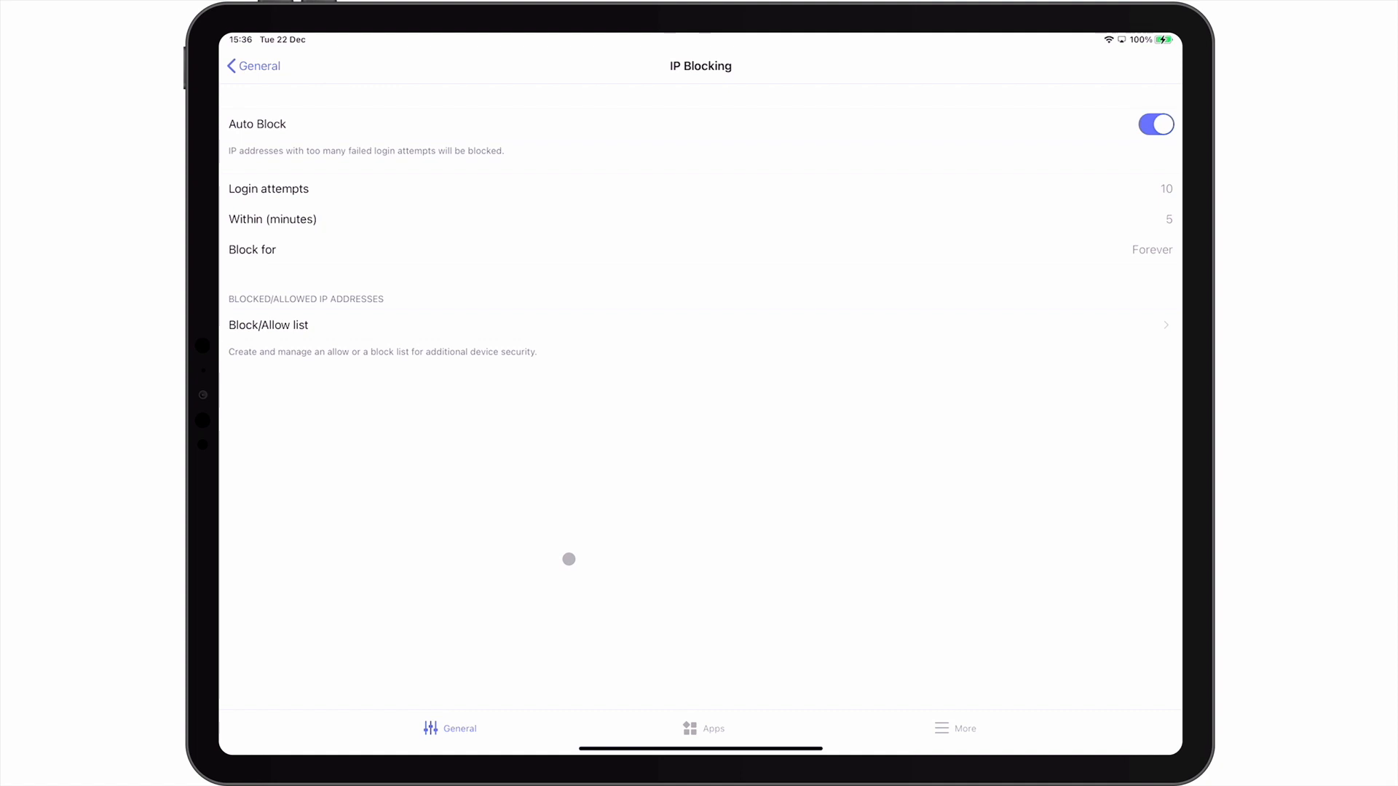
{"action": "left_click", "coordinate": [259, 65]}
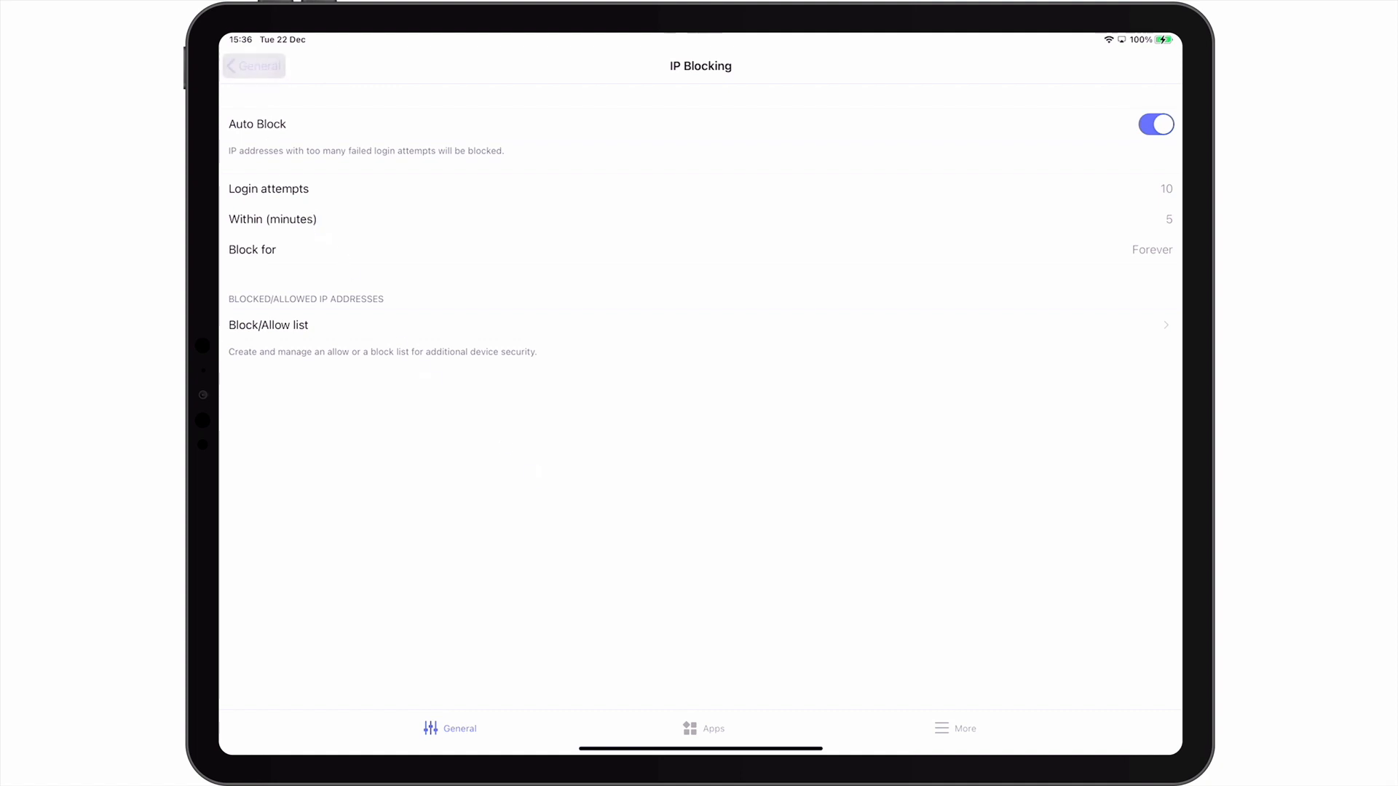
Open DSM mobile for the NAS, acknowledging the Smart Update notice and declining device analytics.
{"action": "left_click", "coordinate": [253, 65]}
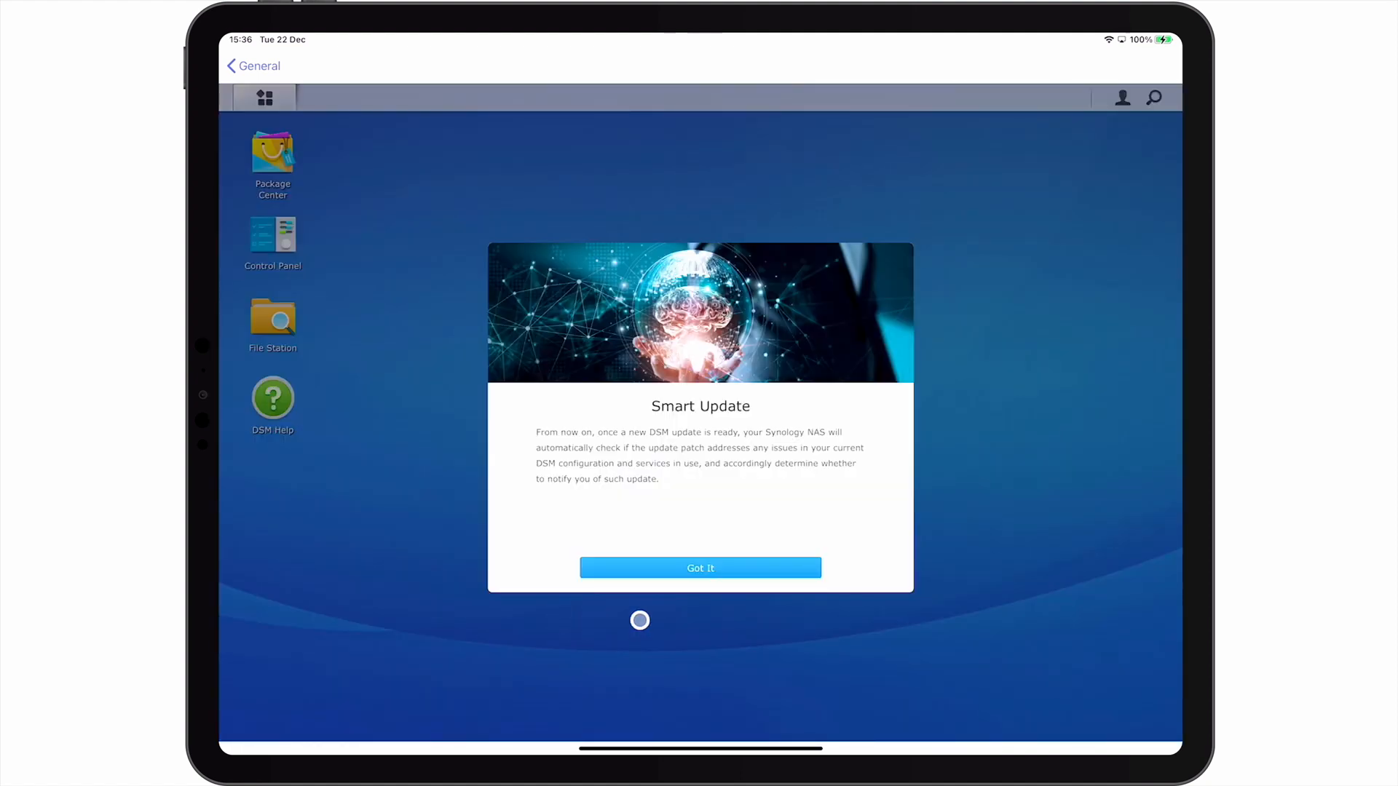
{"action": "left_click", "coordinate": [701, 568]}
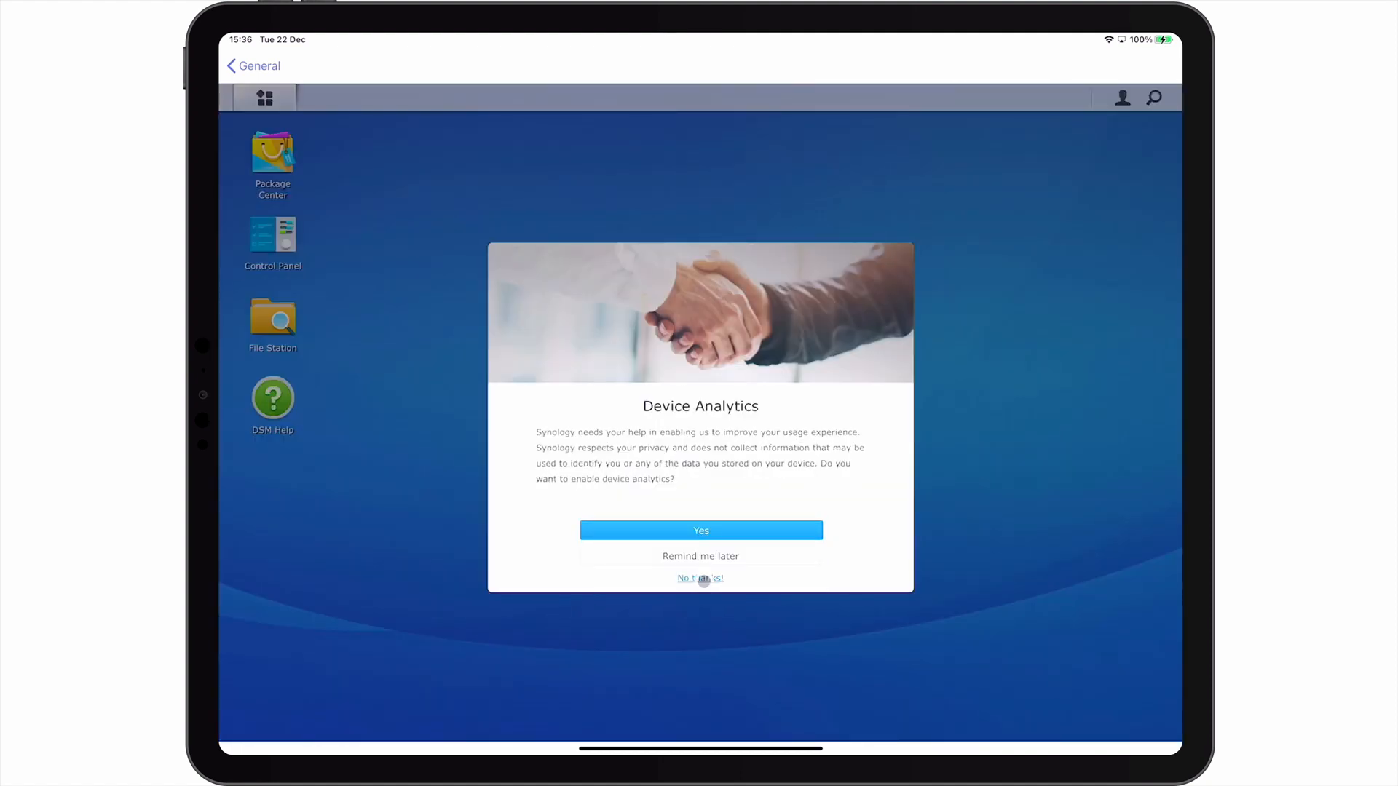
{"action": "left_click", "coordinate": [700, 578]}
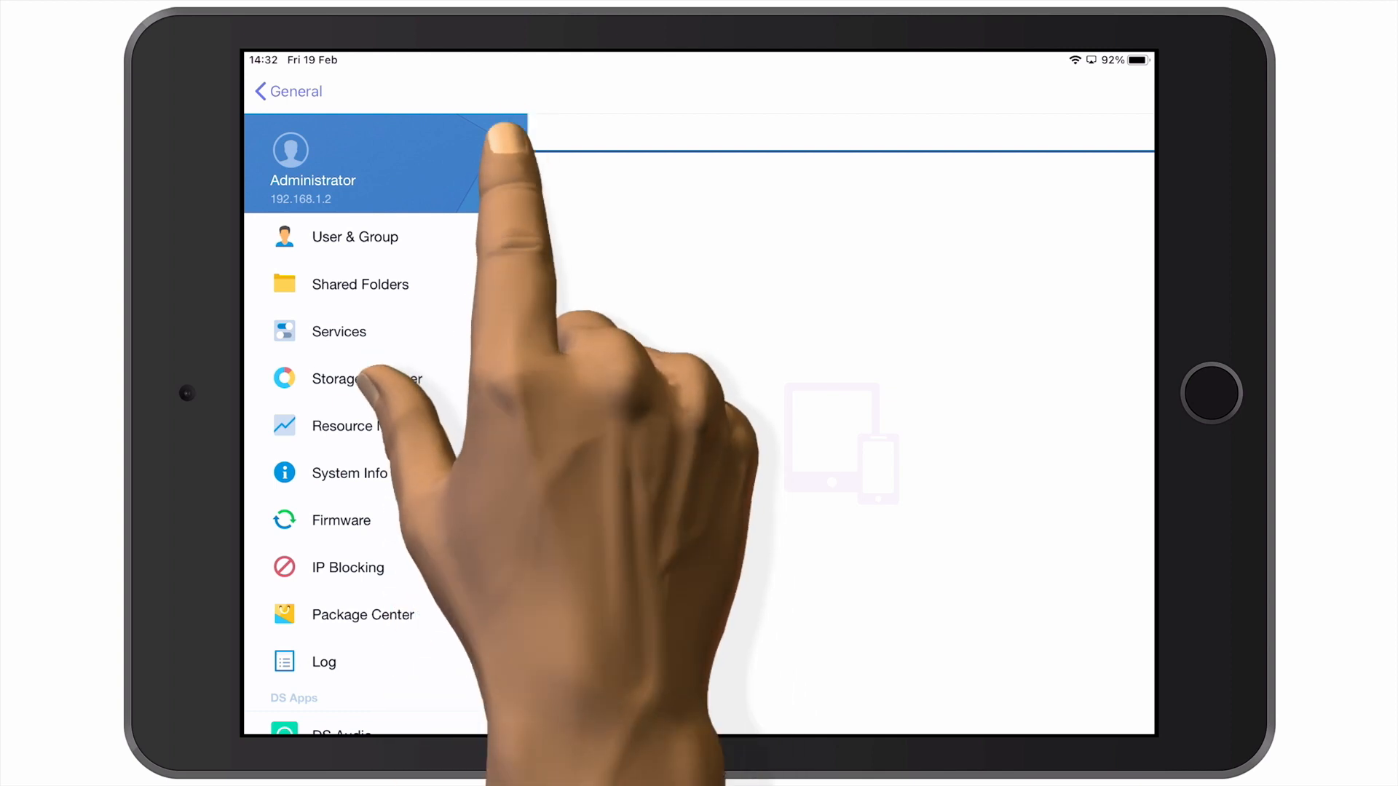
Switch the DSM mobile view to Desktop Mode from the Administrator options.
{"action": "left_click", "coordinate": [501, 189]}
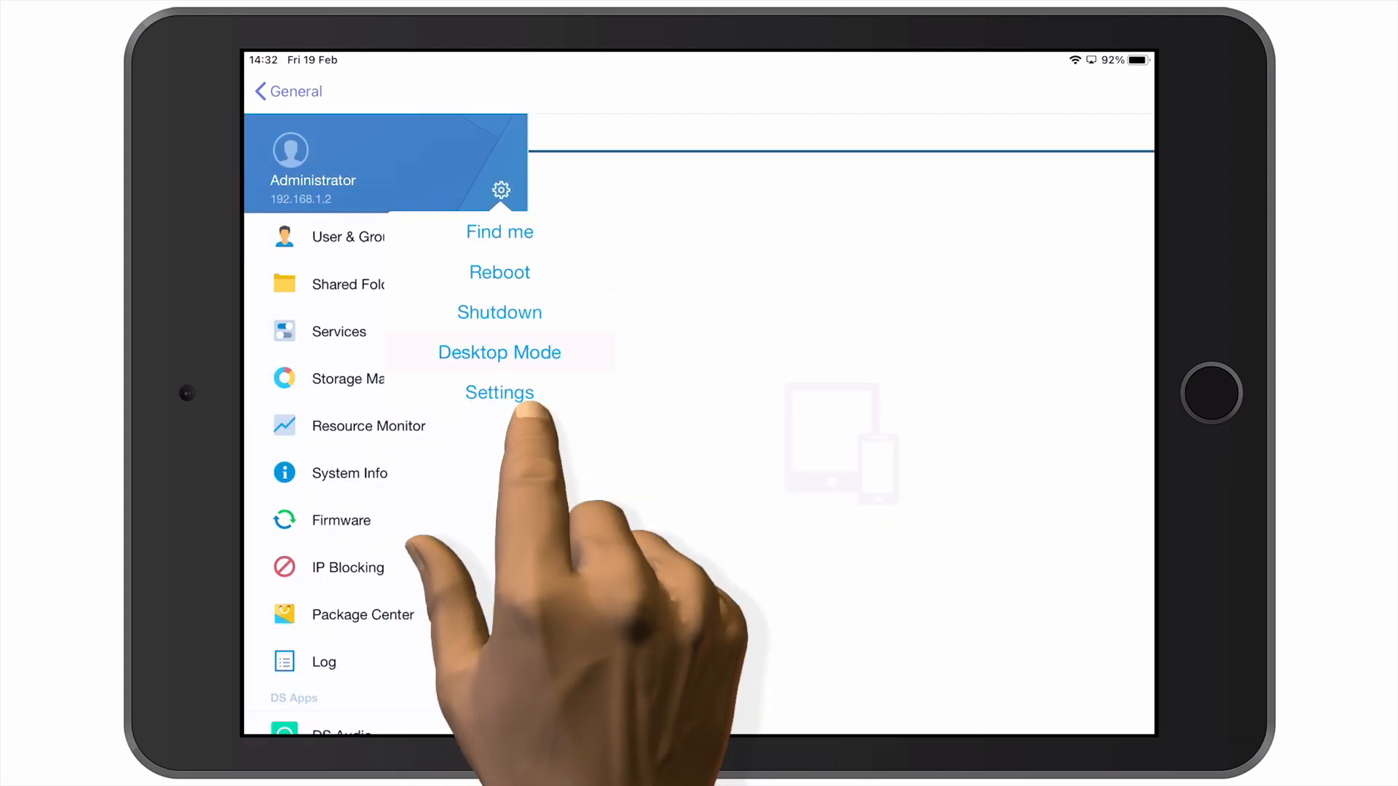
{"action": "left_click", "coordinate": [499, 351]}
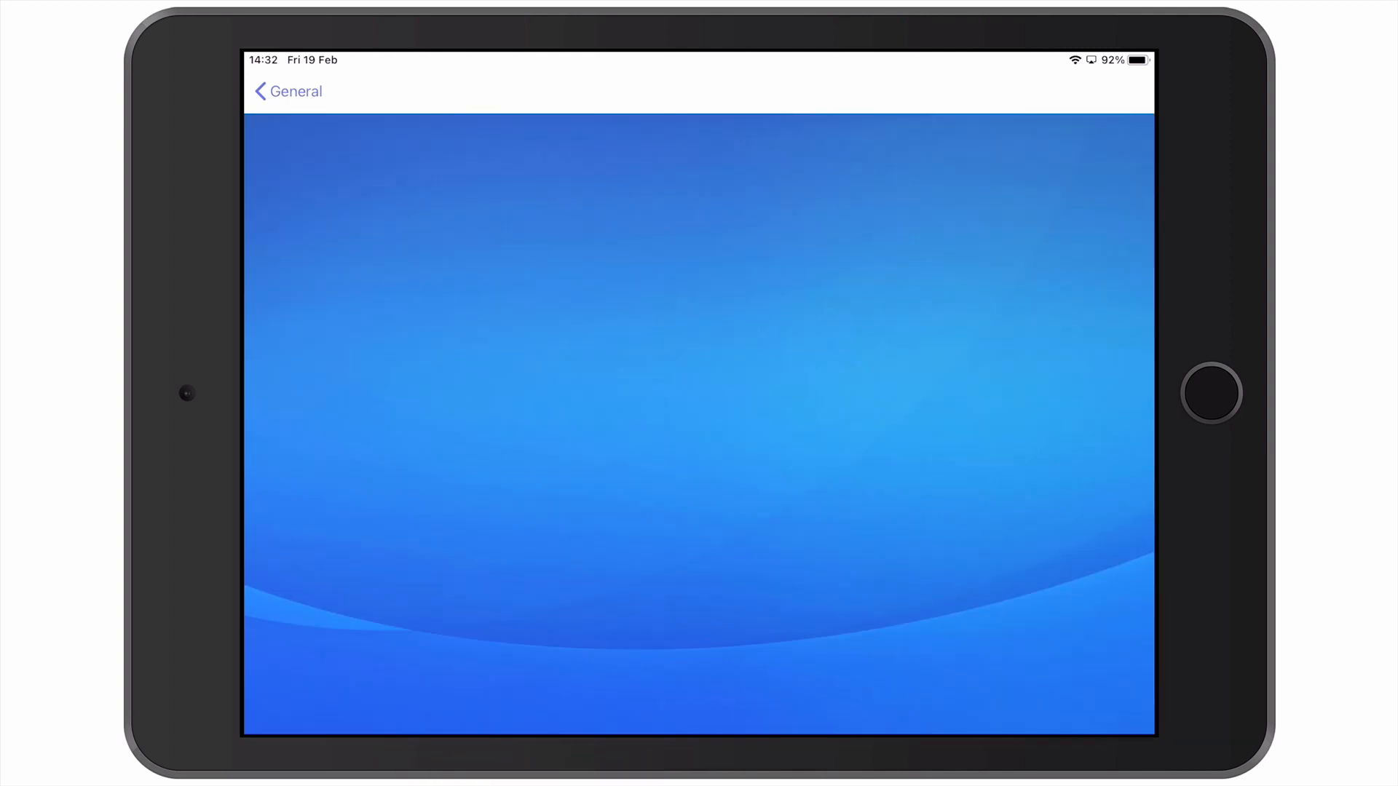